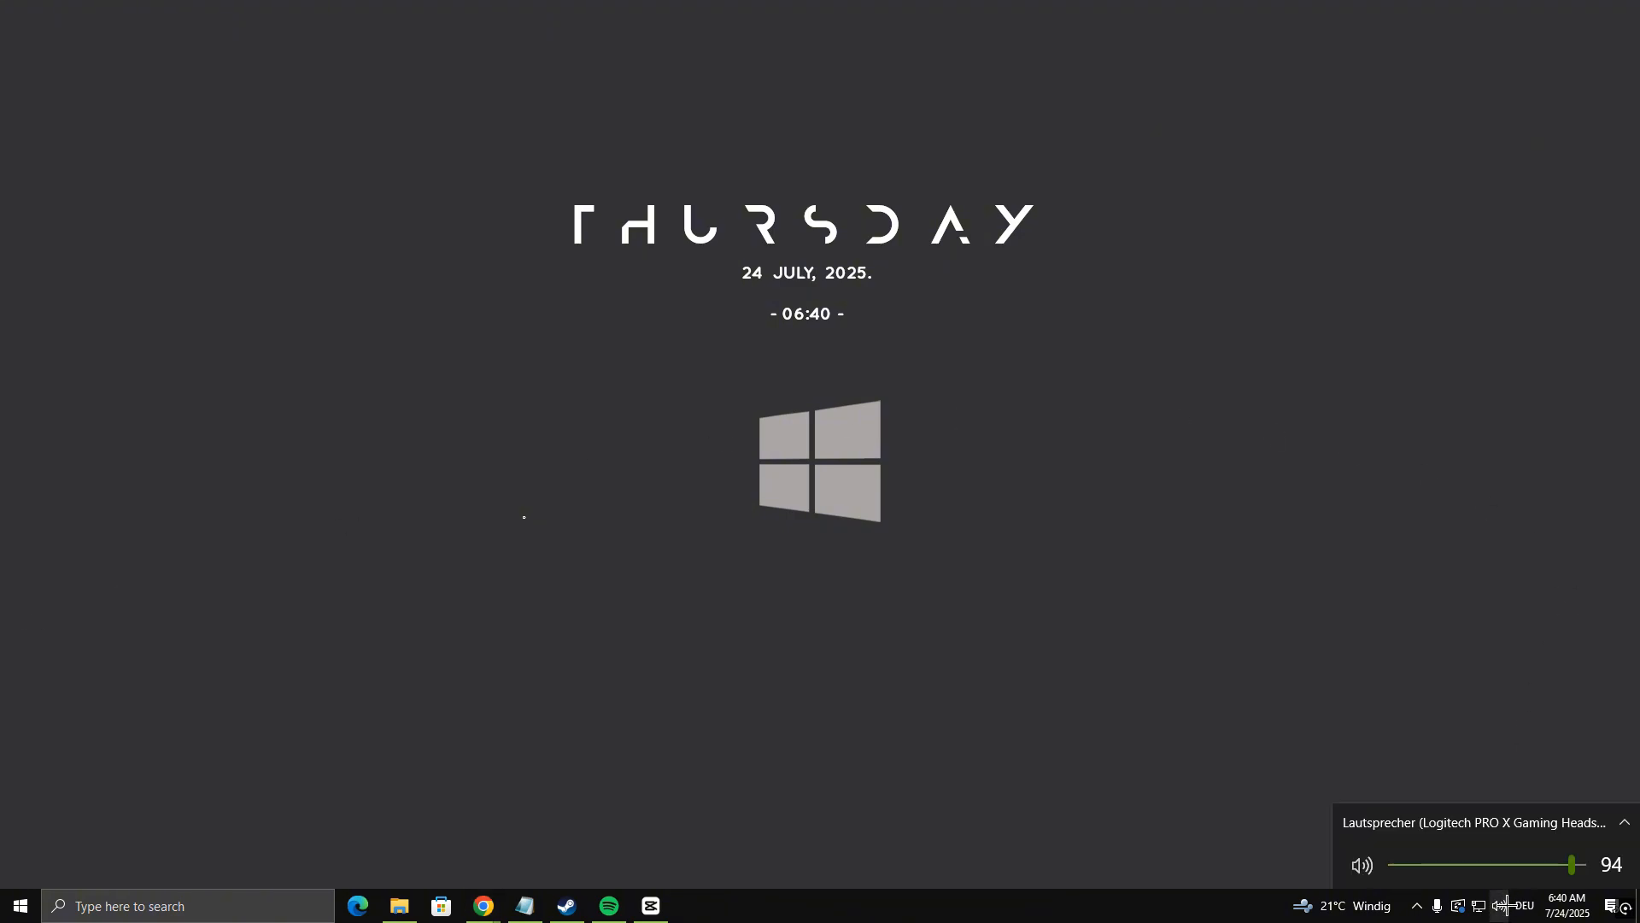
- Select Lautsprecher (Logitech PRO X Gaming Headset) as the playback device from the taskbar volume flyout
click(1475, 821)
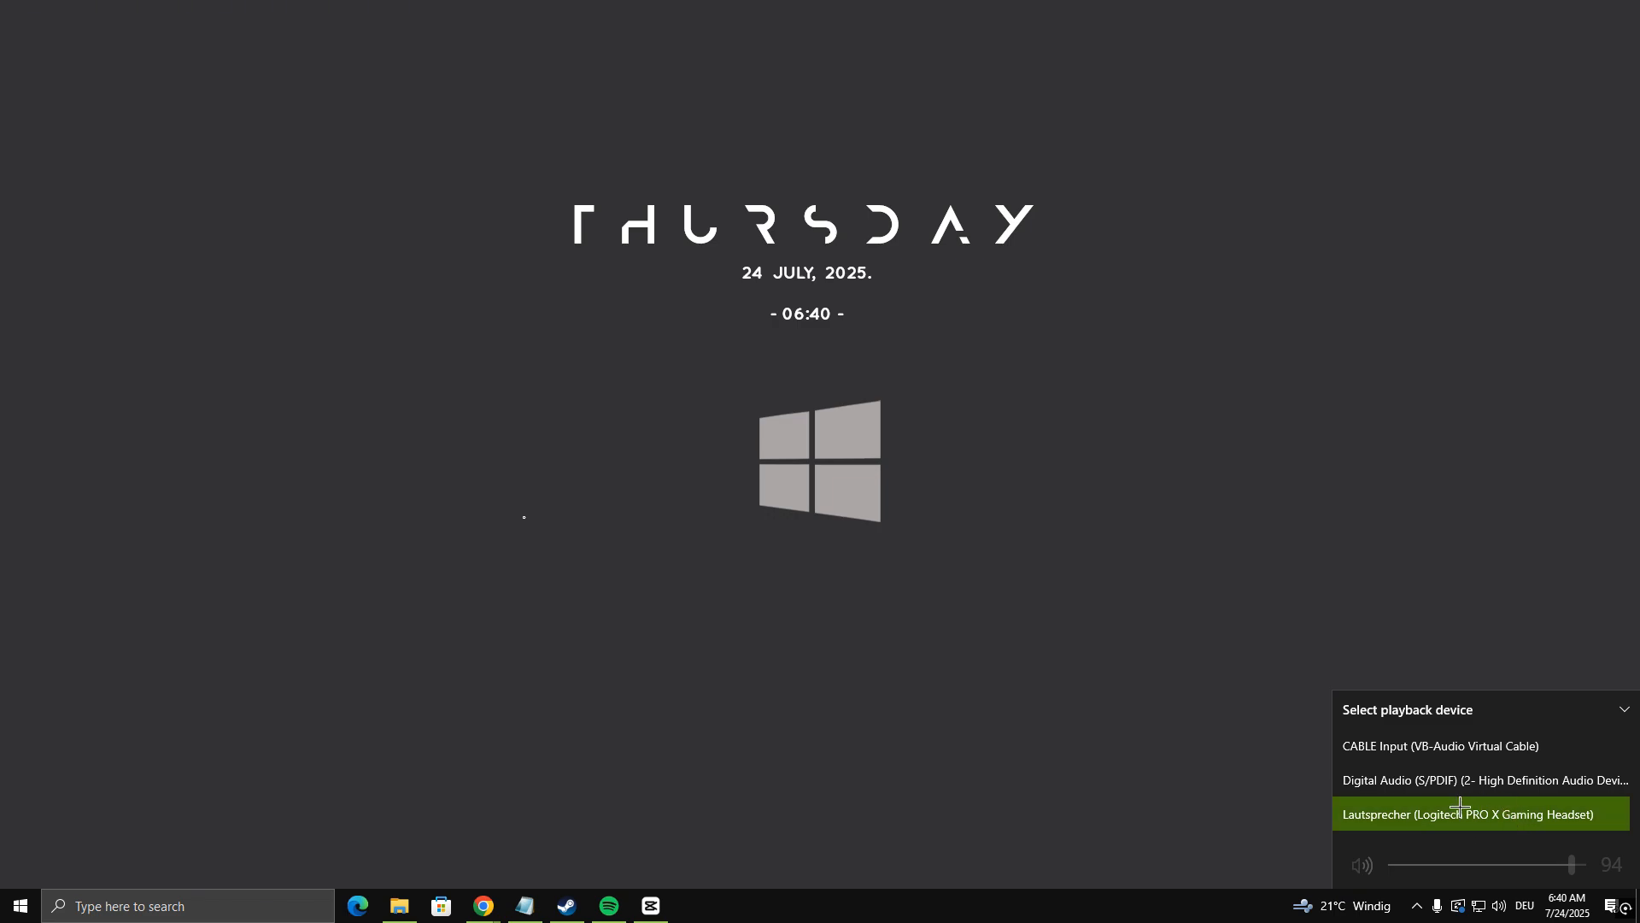
click(1478, 812)
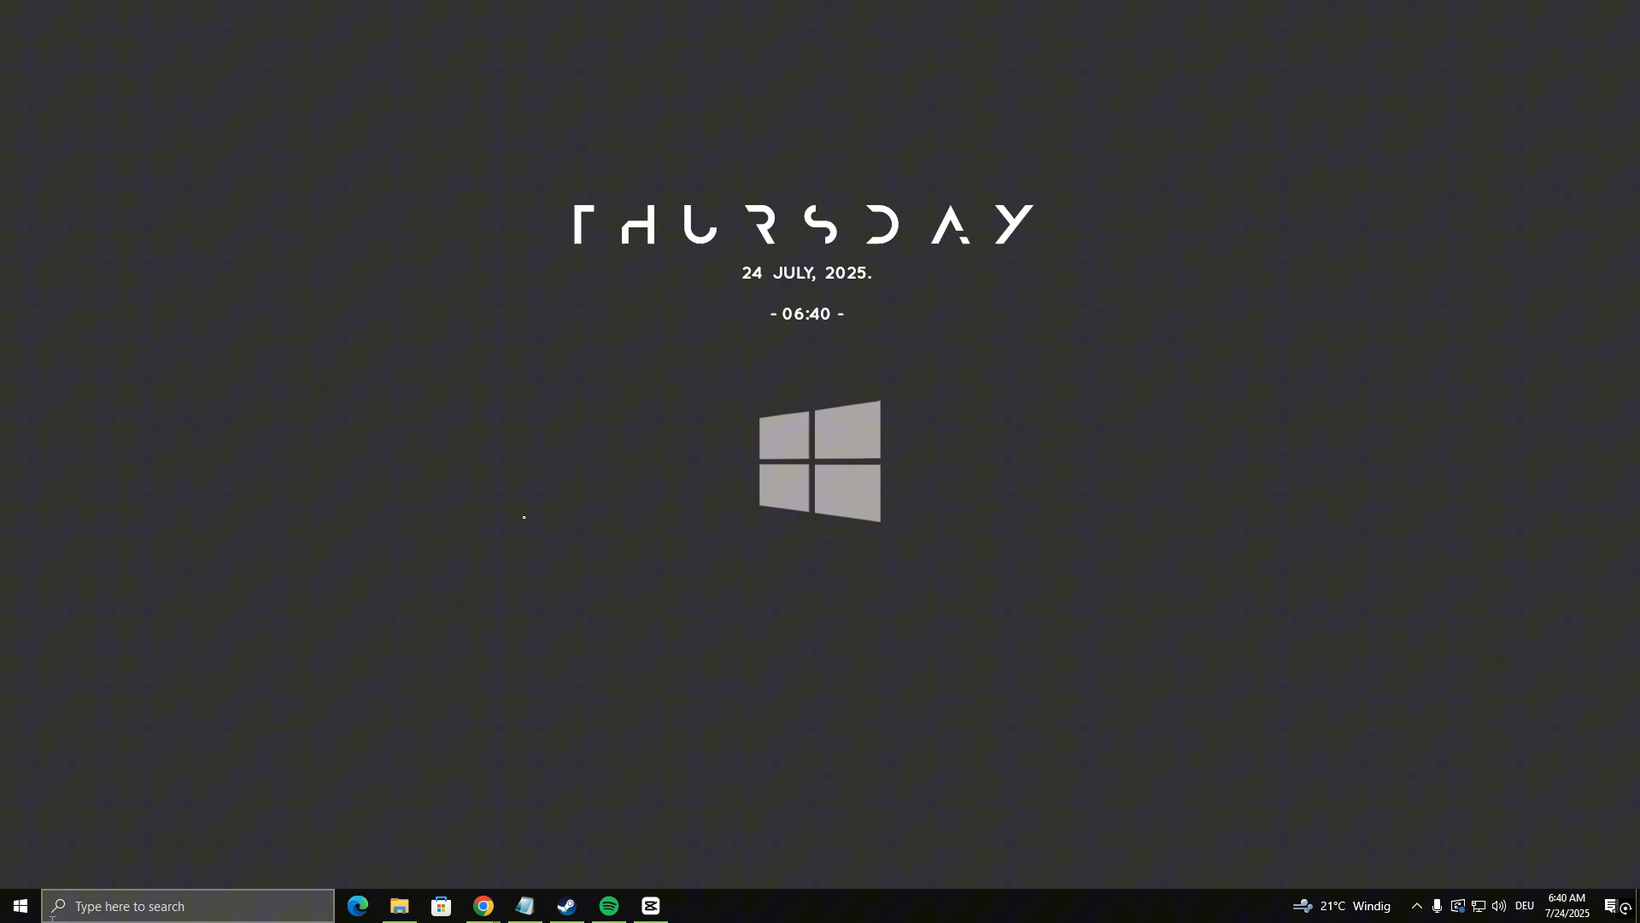
click(18, 906)
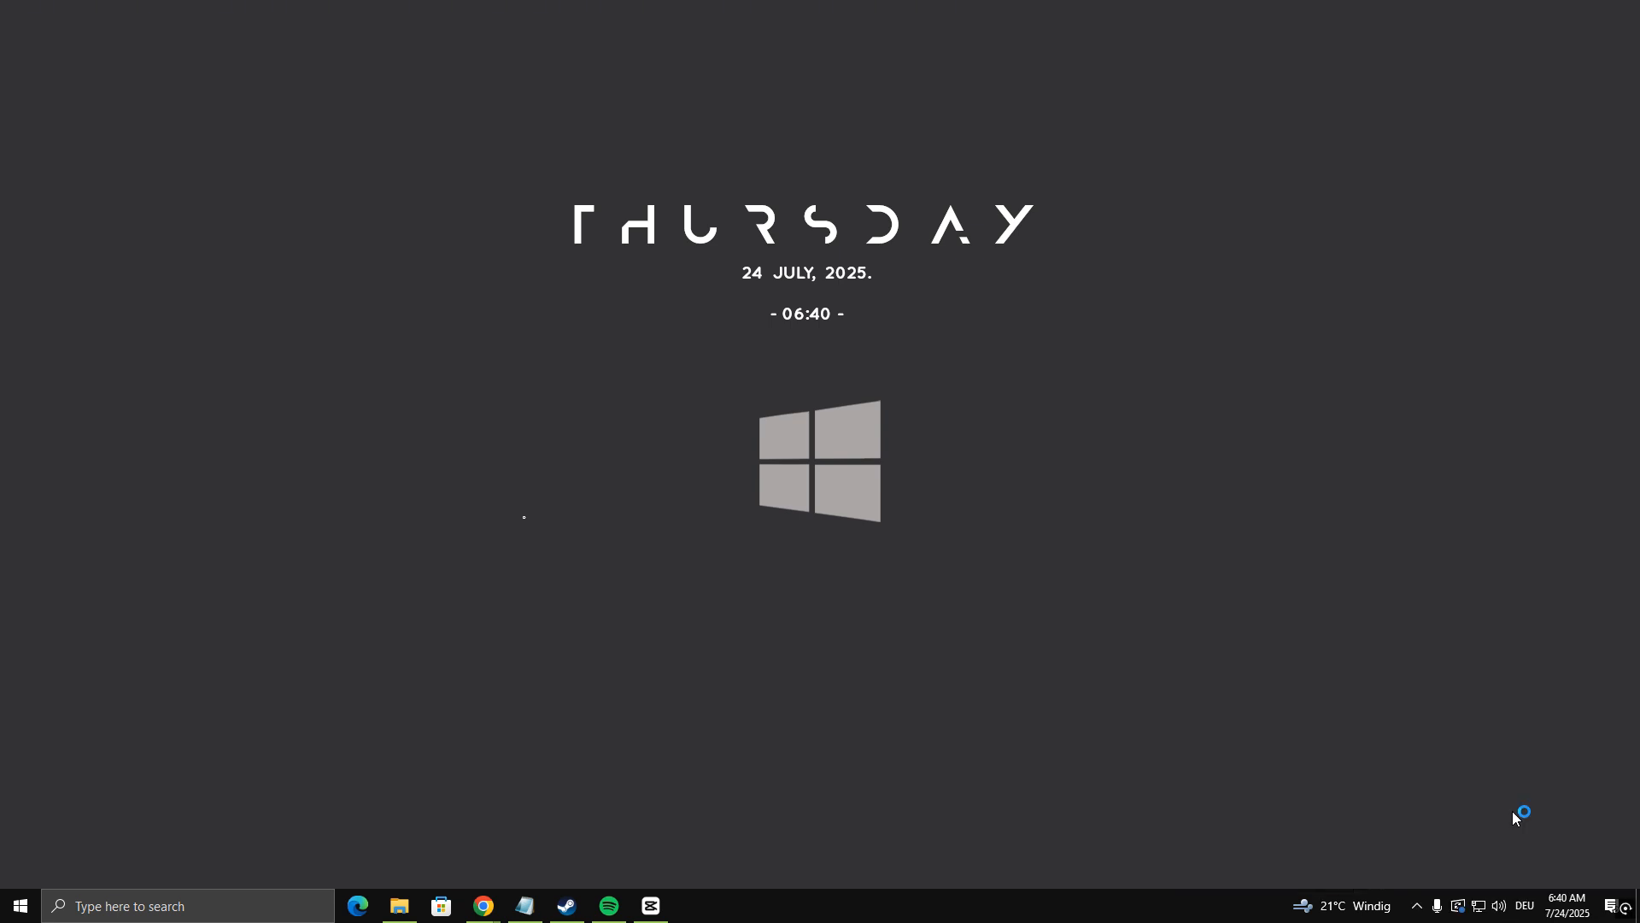
- Check per-app headset volumes for System Sounds, Spotify and CapCut in Volume mixer
click(1496, 905)
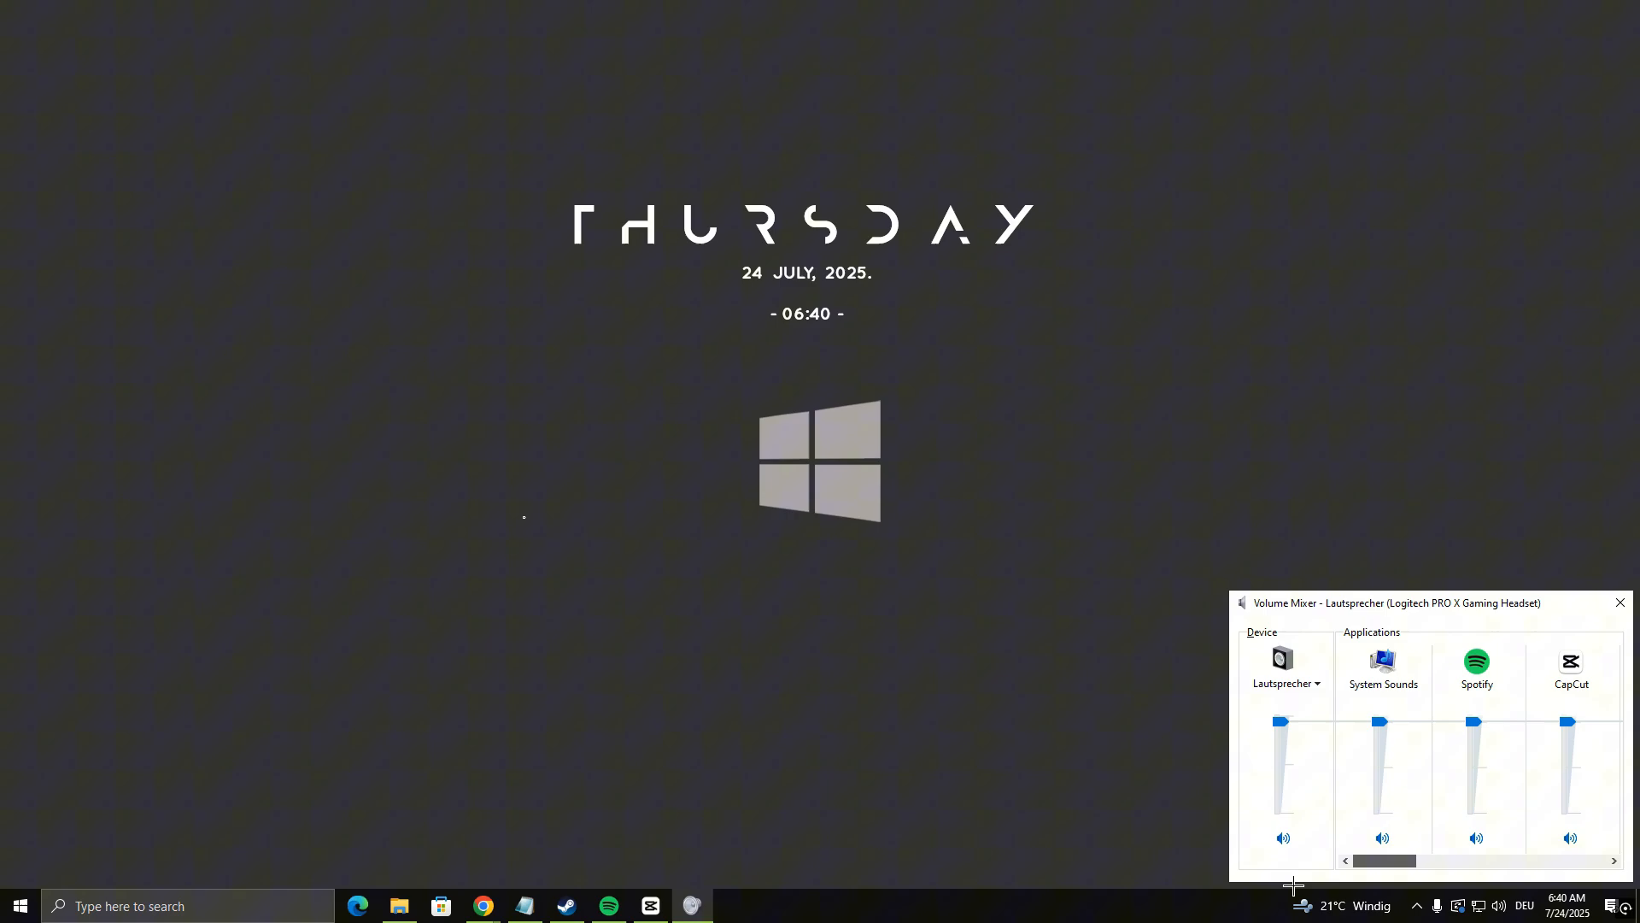
click(1383, 837)
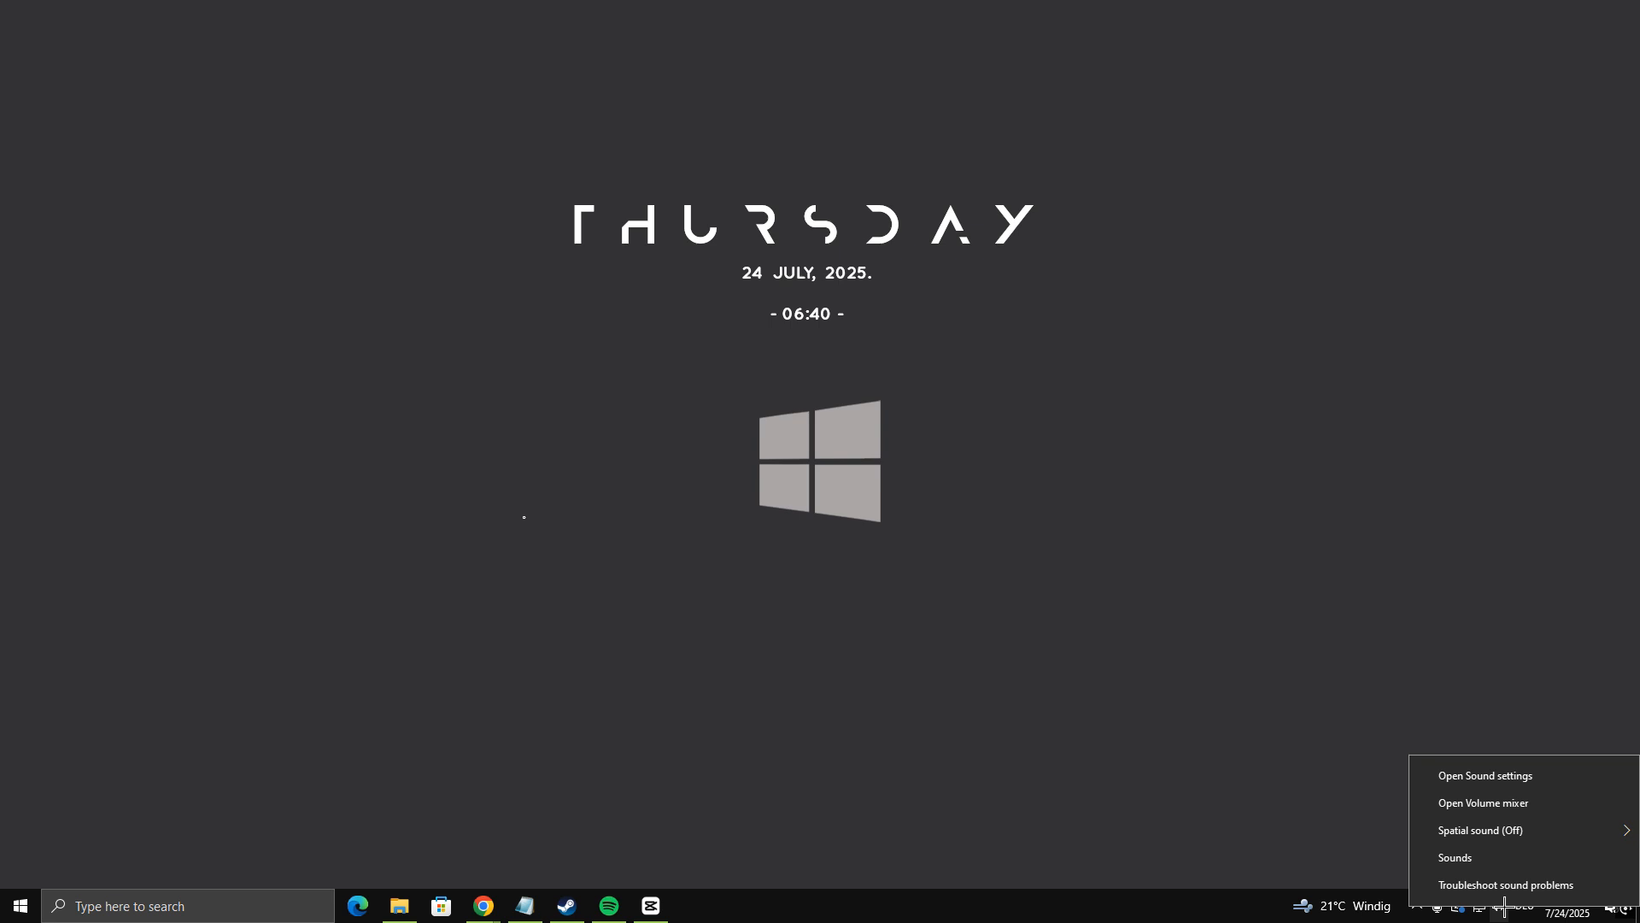
- Go from Sound settings, showing the headset at volume 94, to the Sound Control Panel
click(1484, 775)
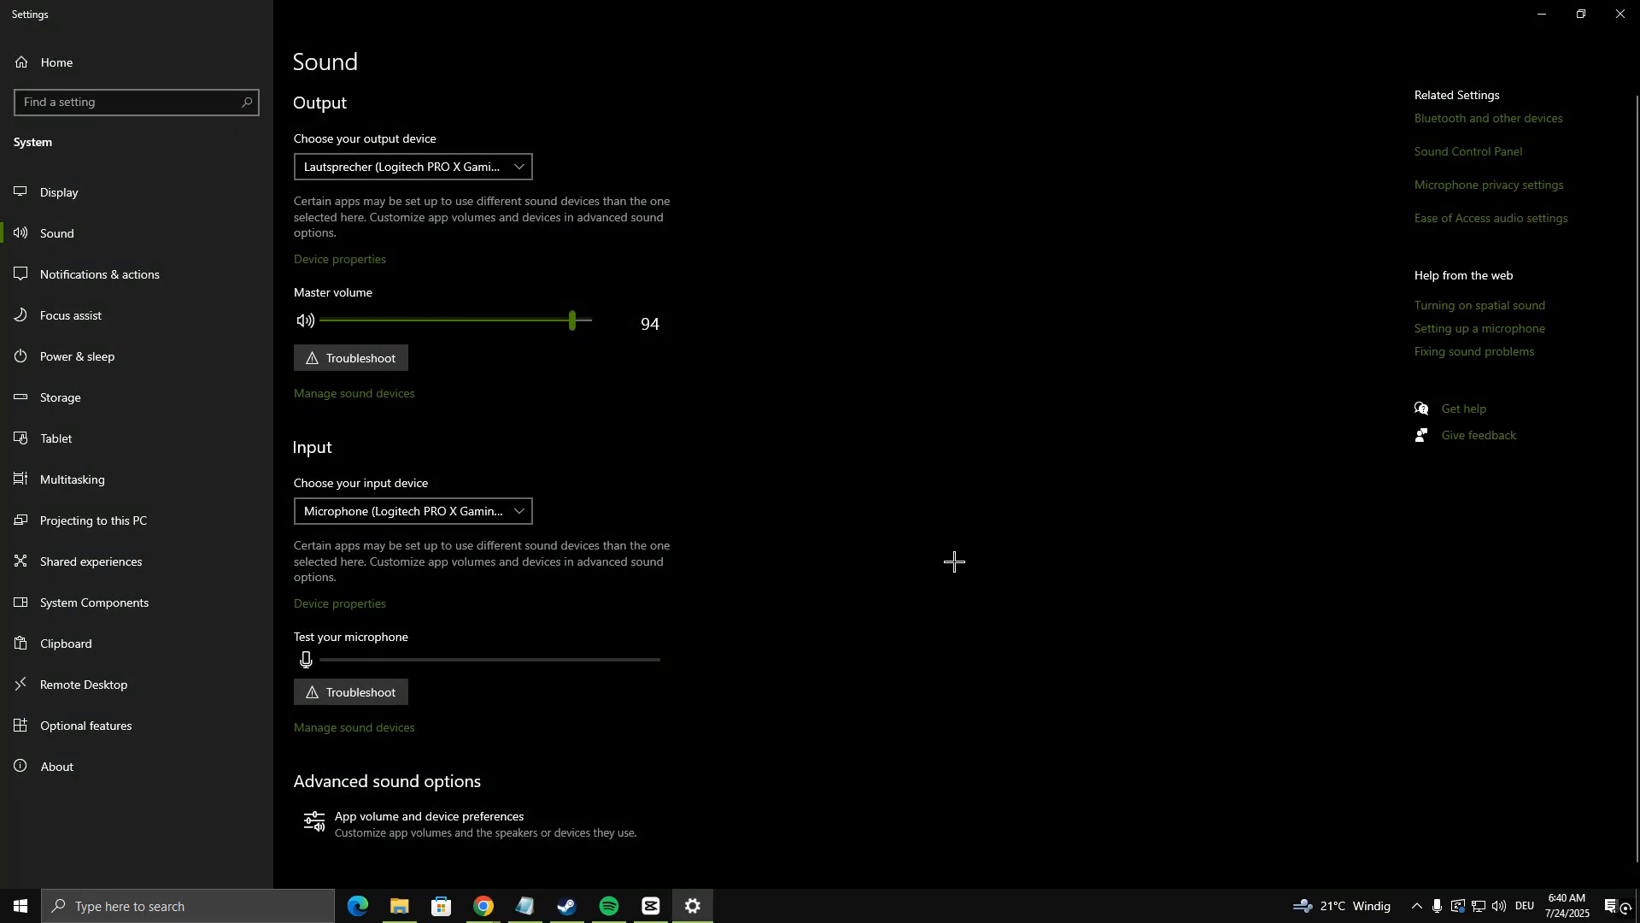
scroll(down, 3)
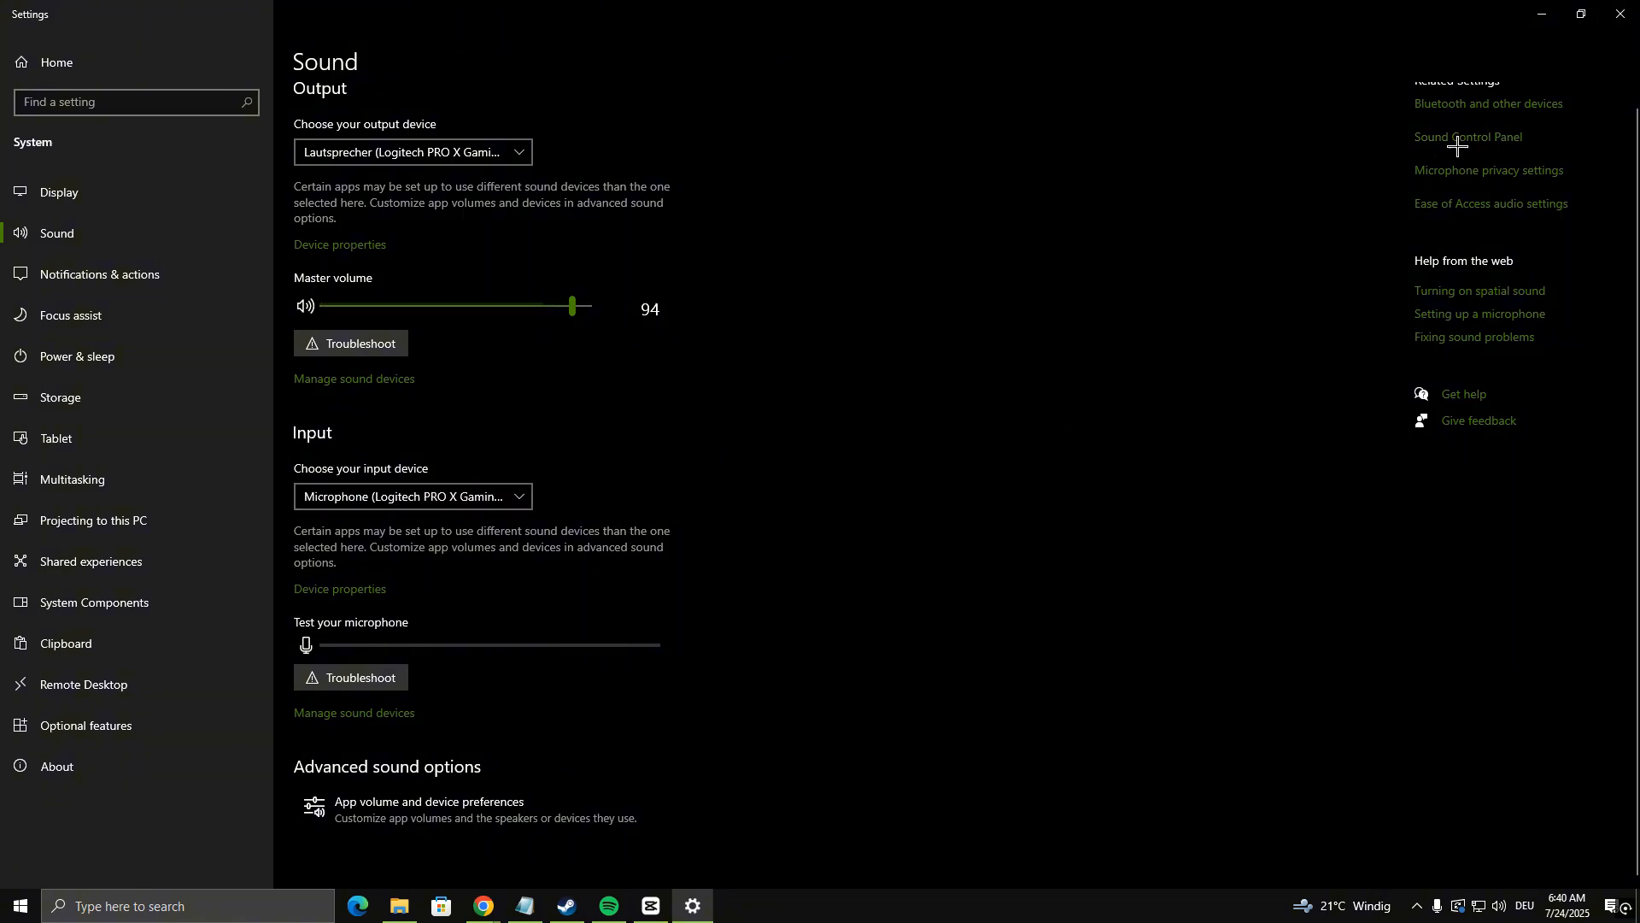
mouse_move(1453, 144)
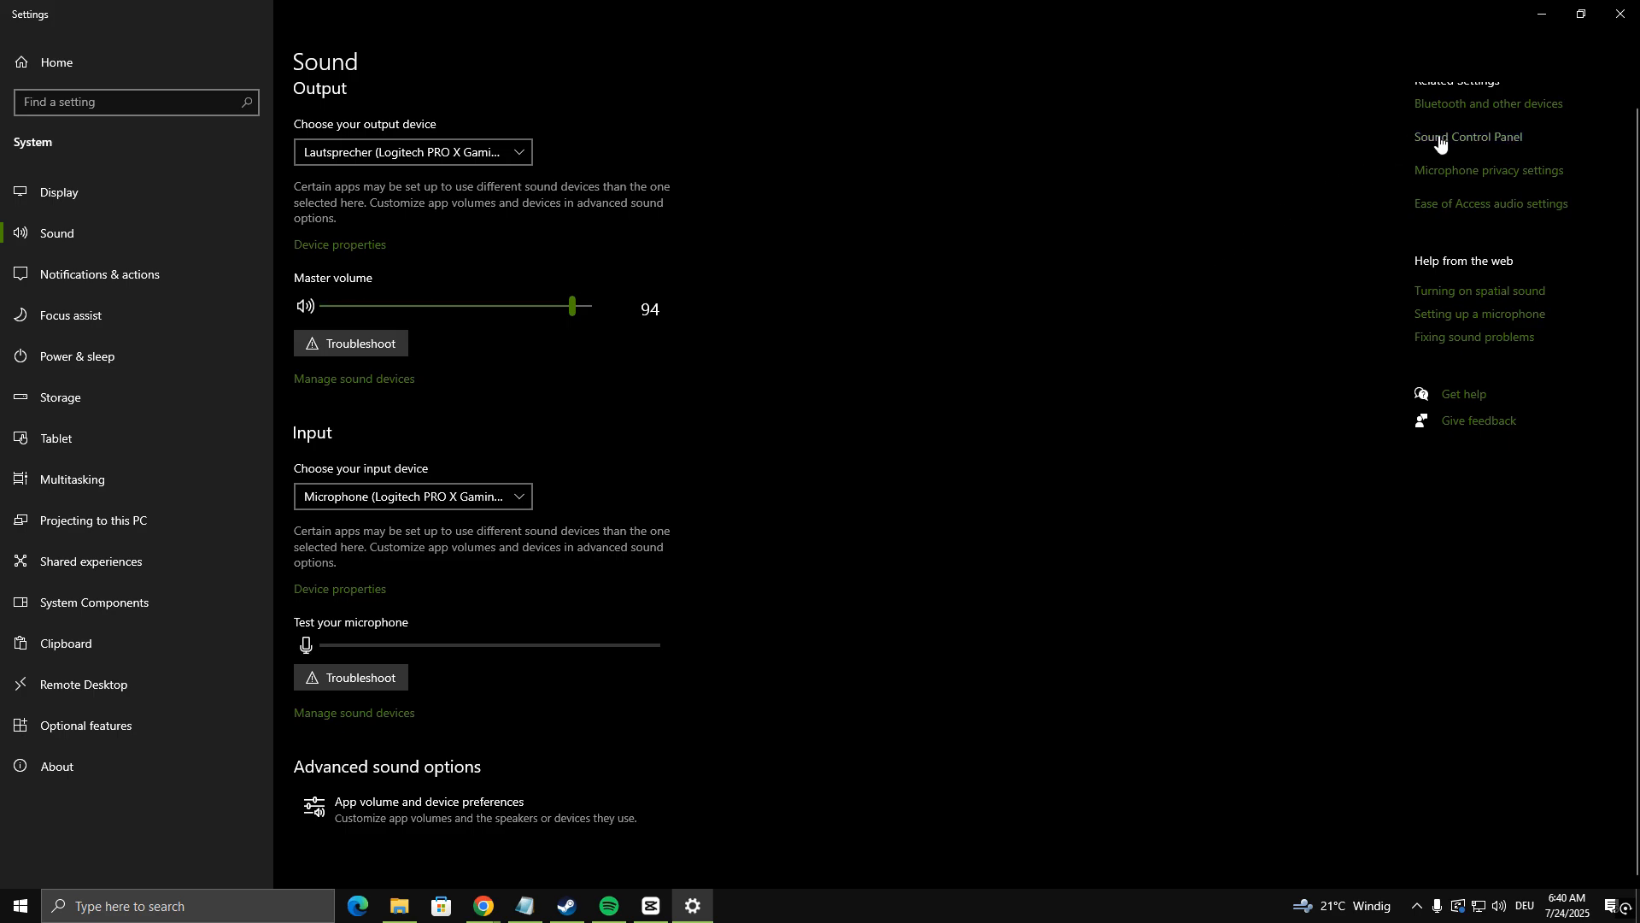
click(1468, 137)
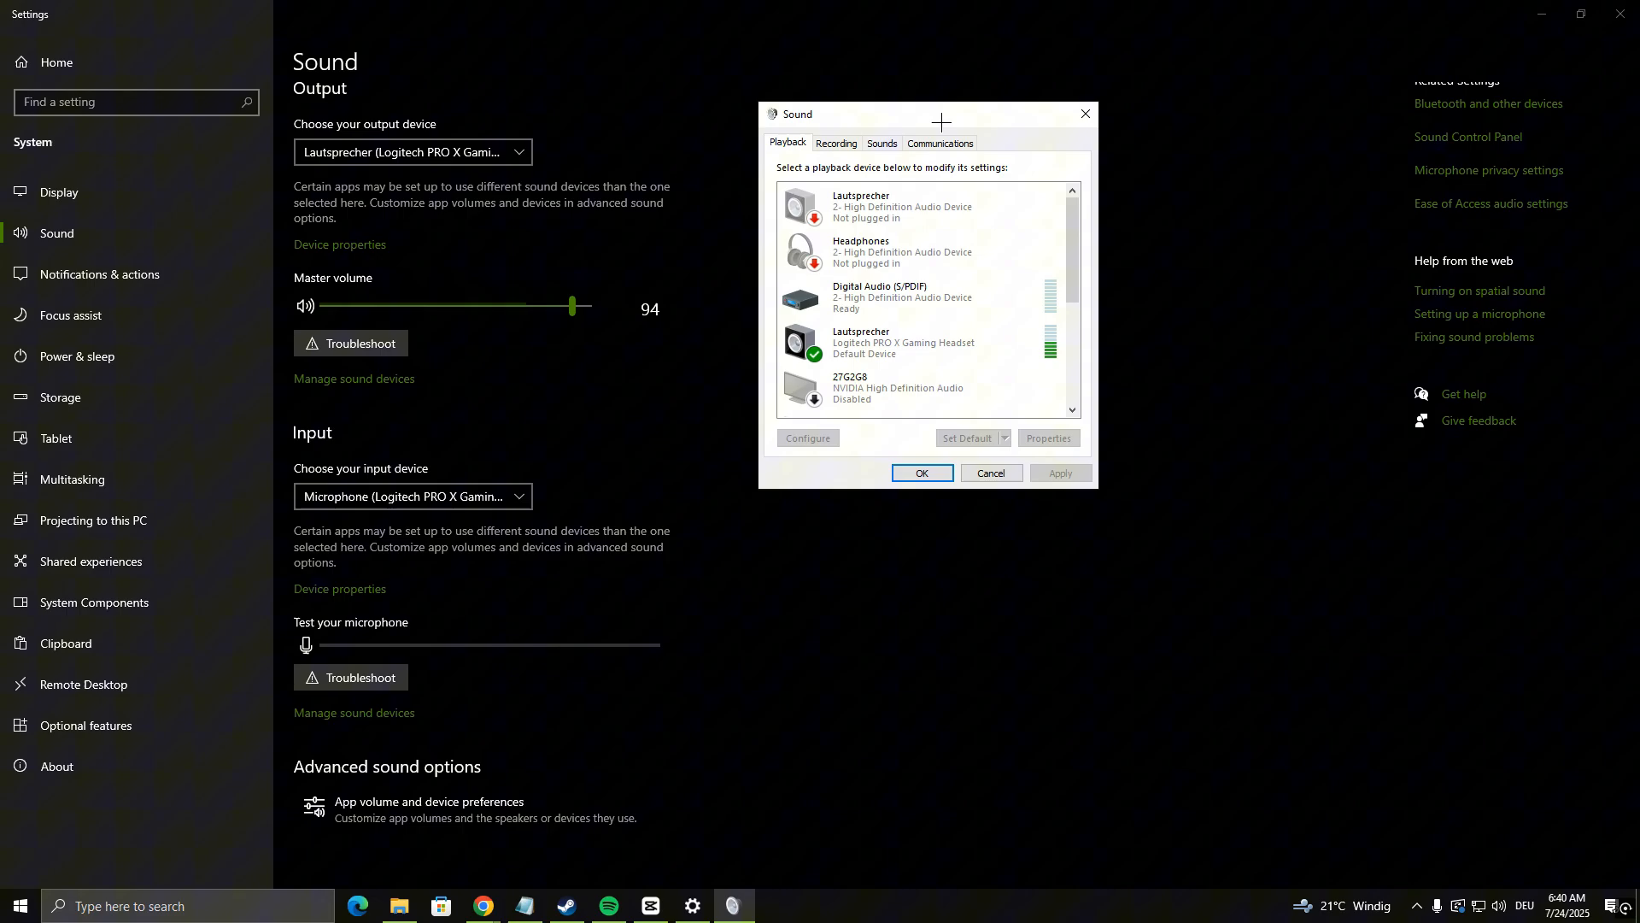
scroll(down, 3)
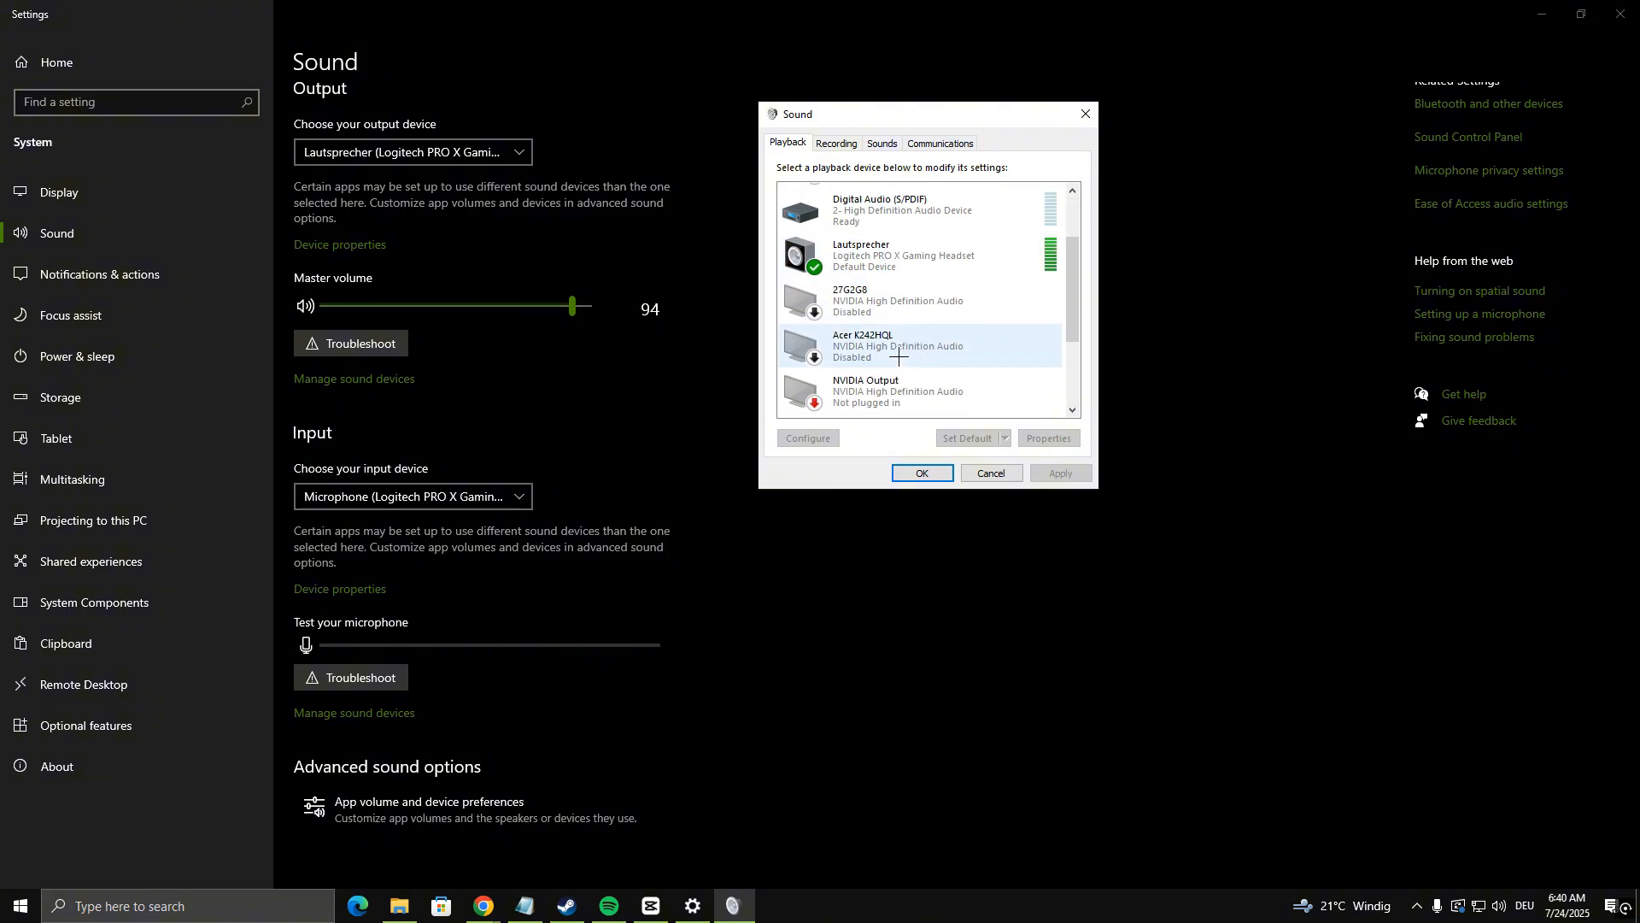
right_click(899, 255)
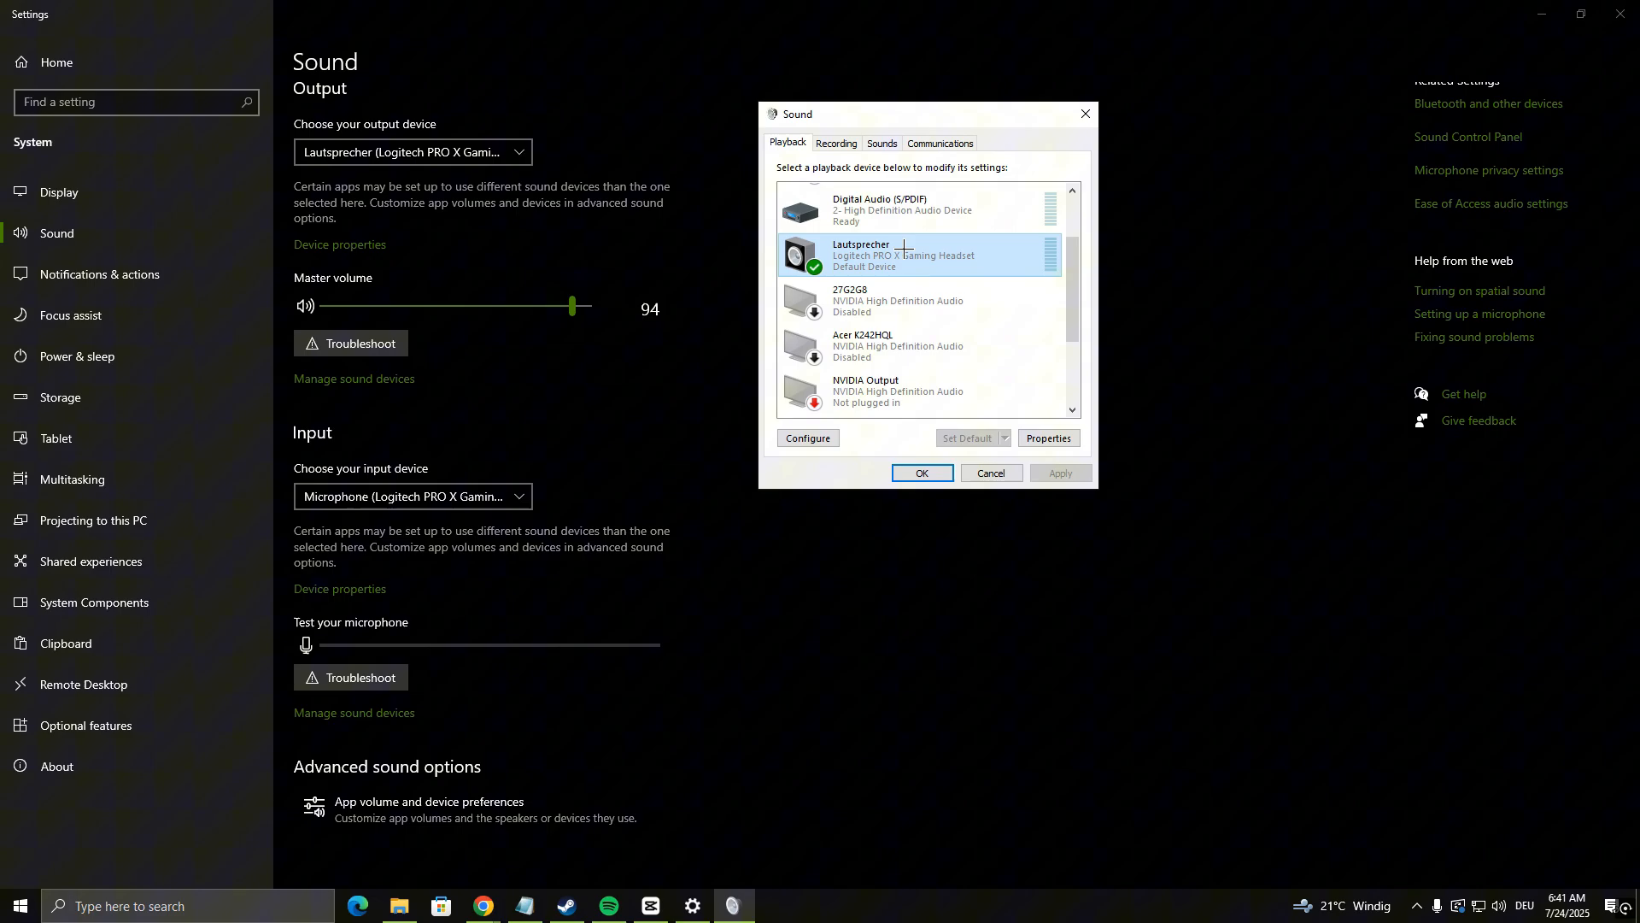
right_click(899, 255)
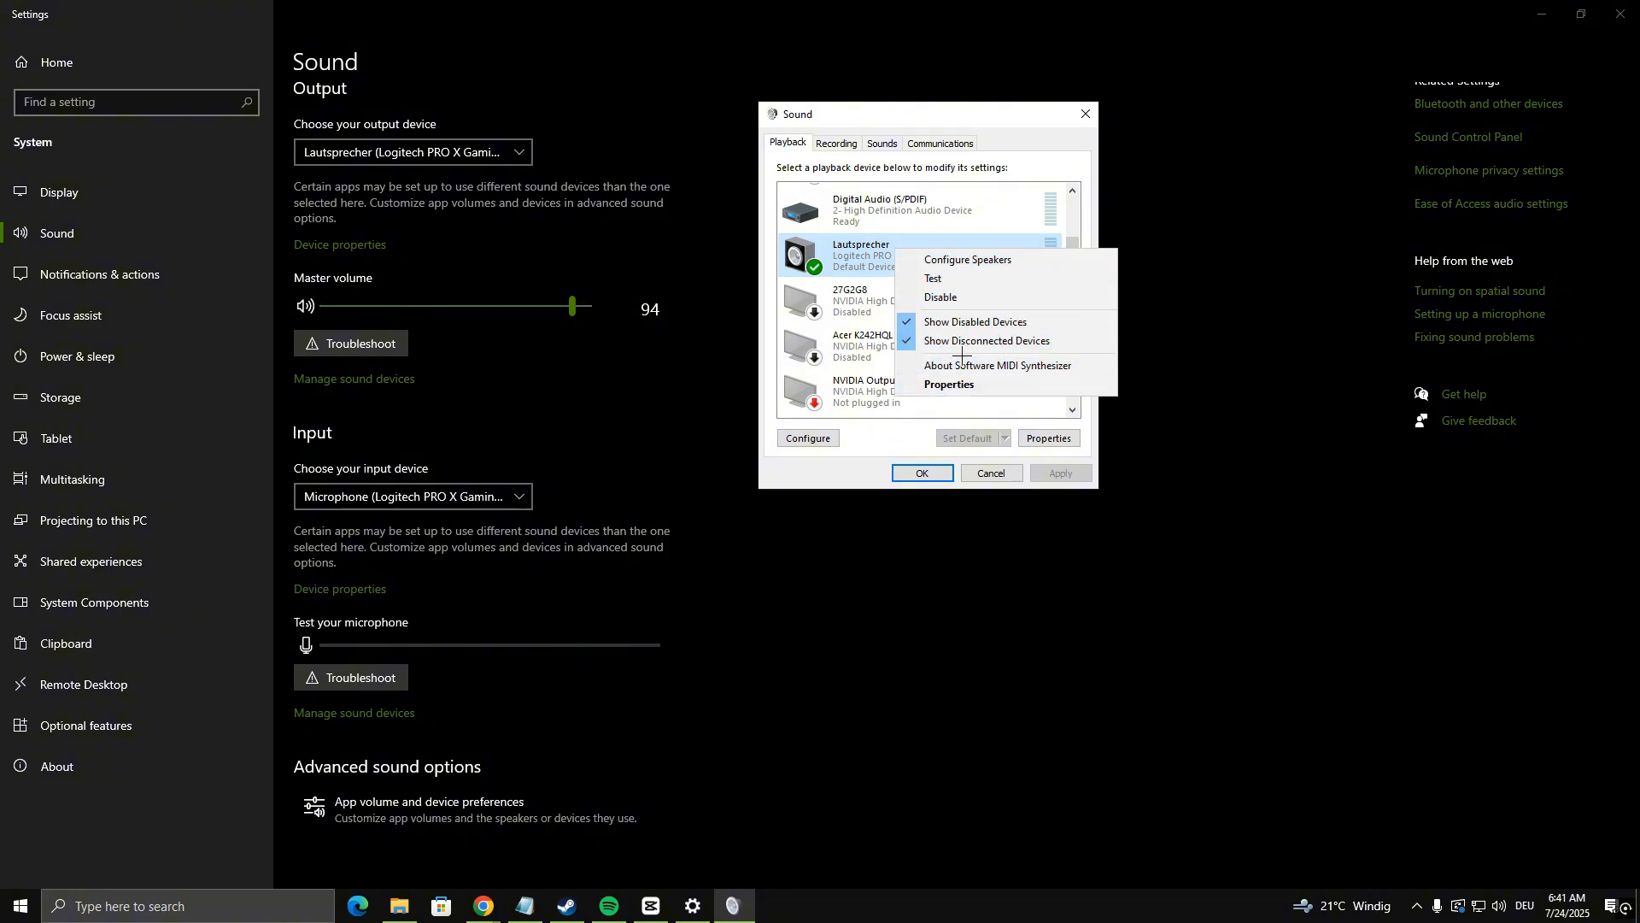
click(966, 260)
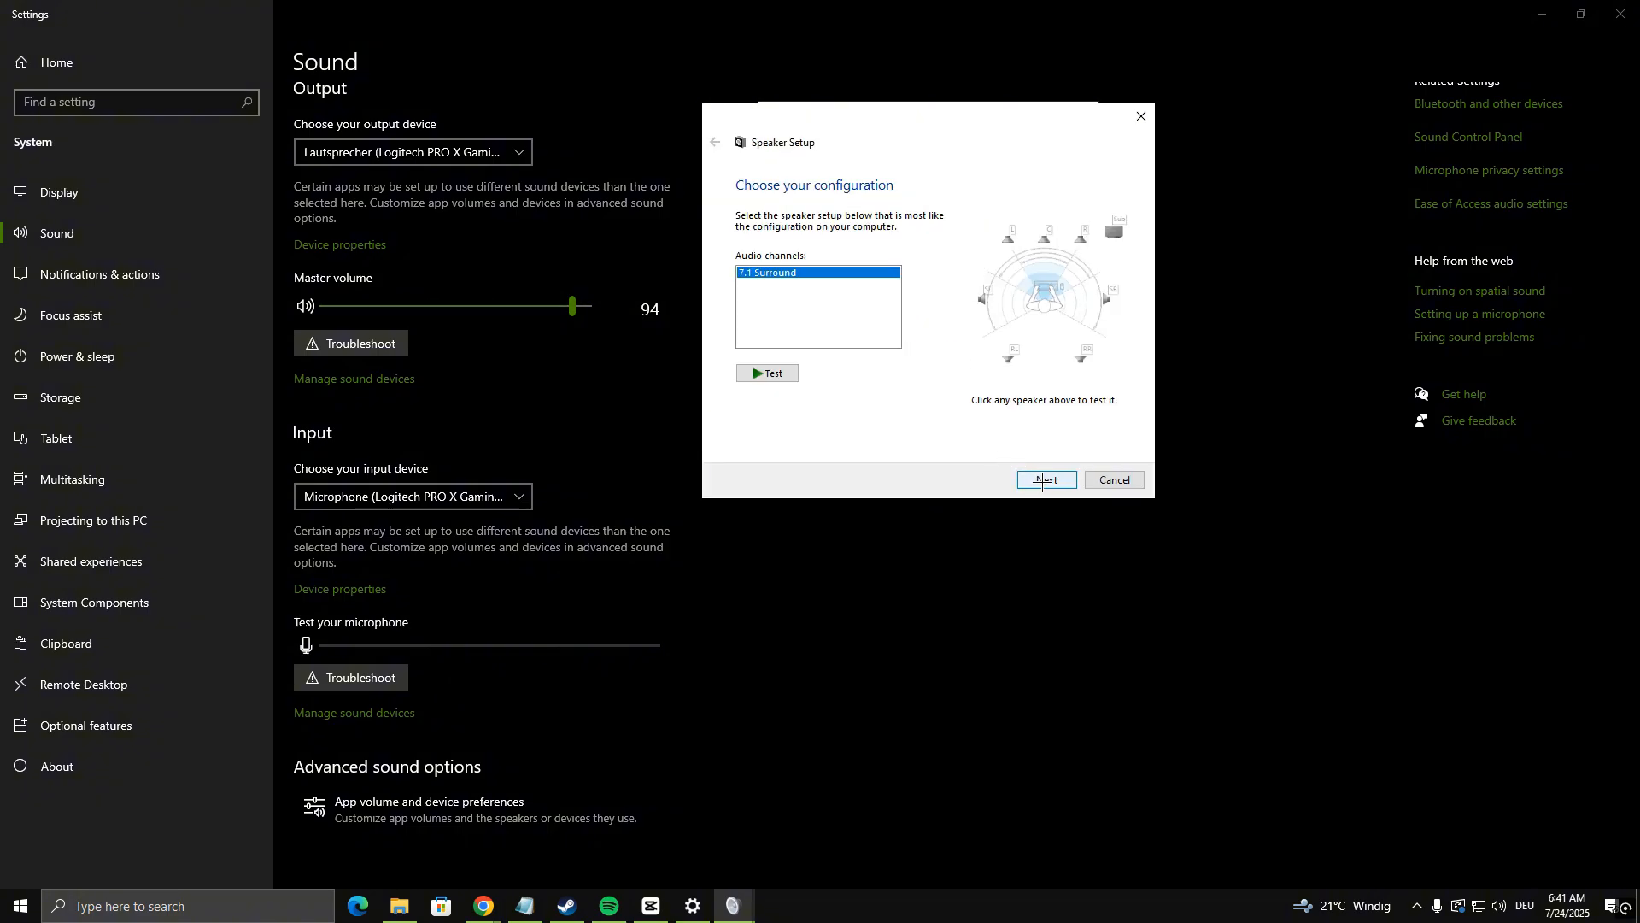
click(1046, 479)
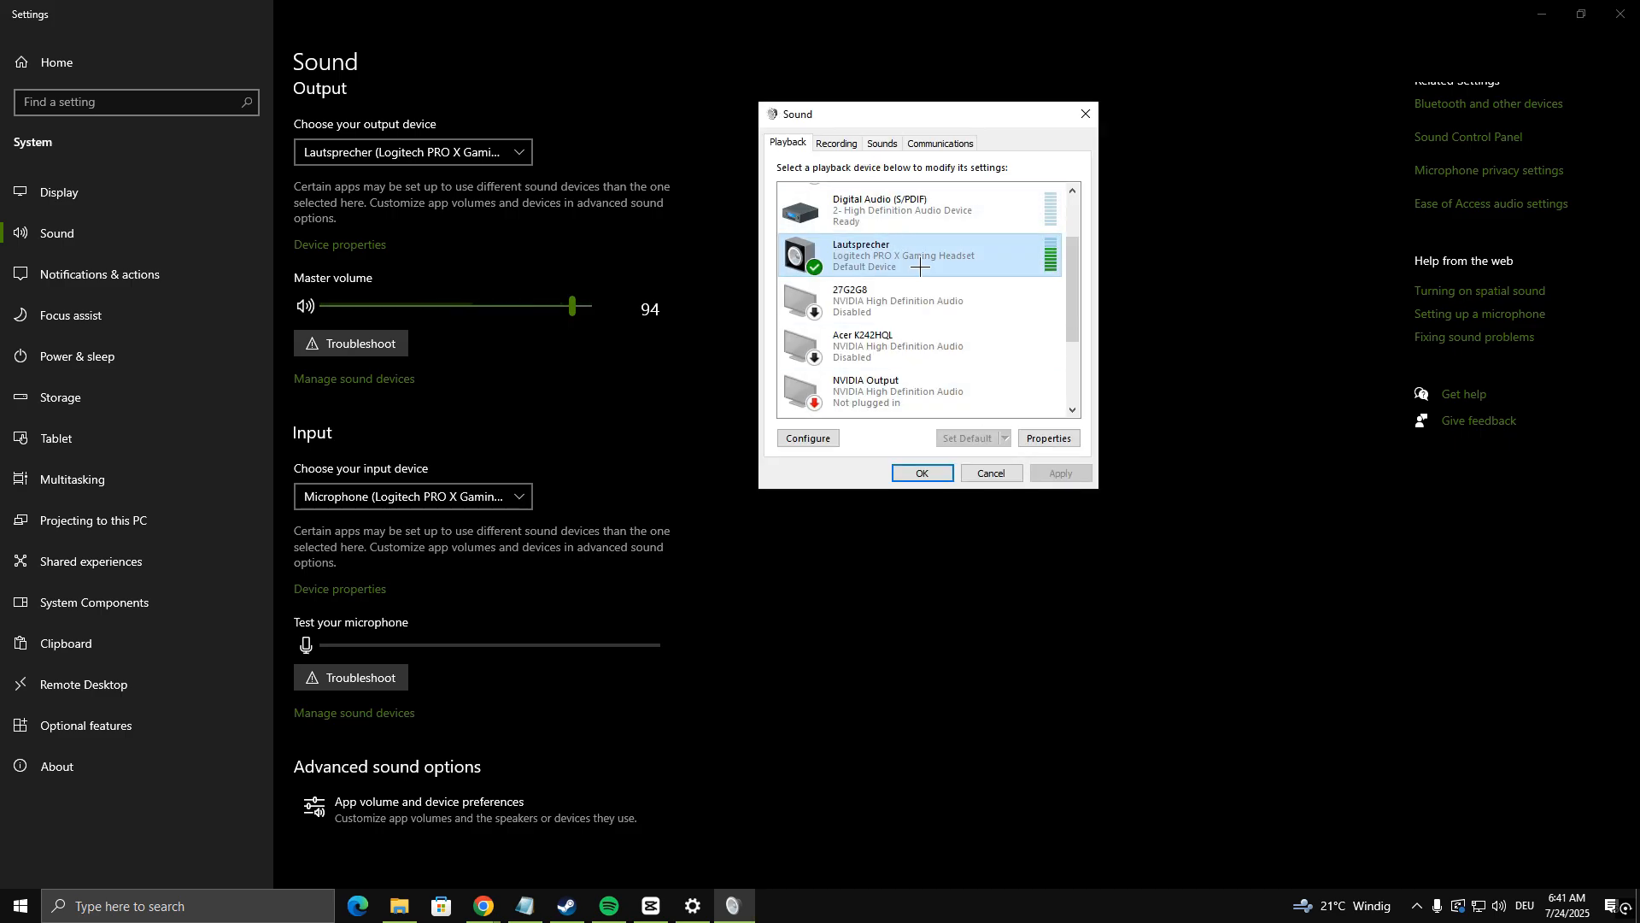
- Review the headset speakers' Levels and Advanced (16-bit, 48 kHz) properties, then close both dialogs
click(1047, 437)
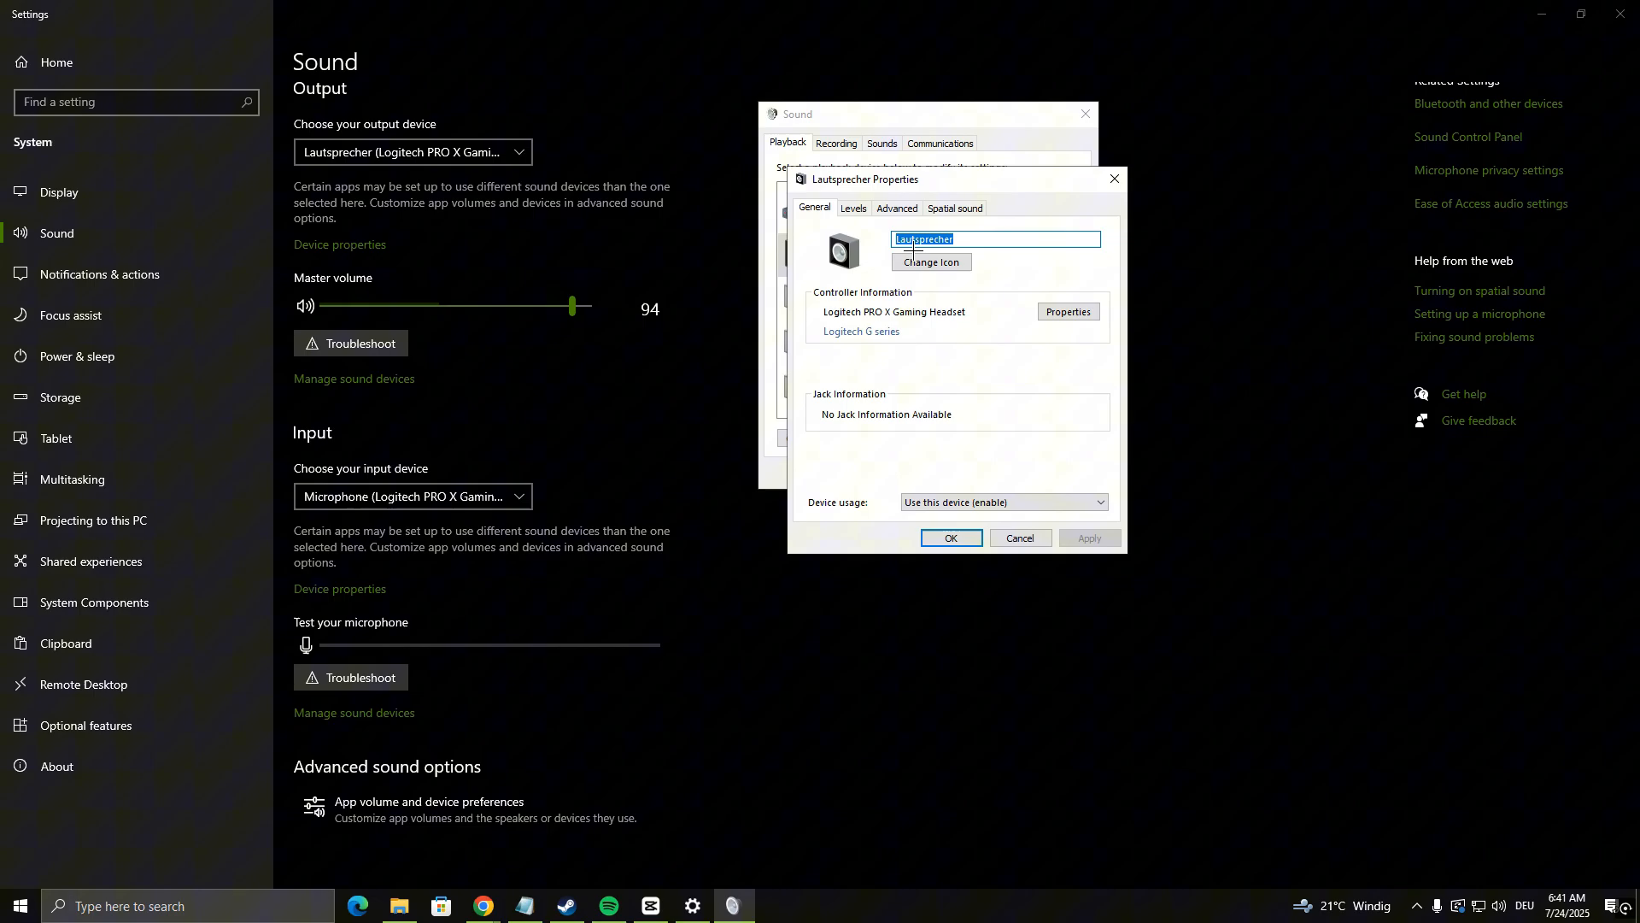
click(895, 207)
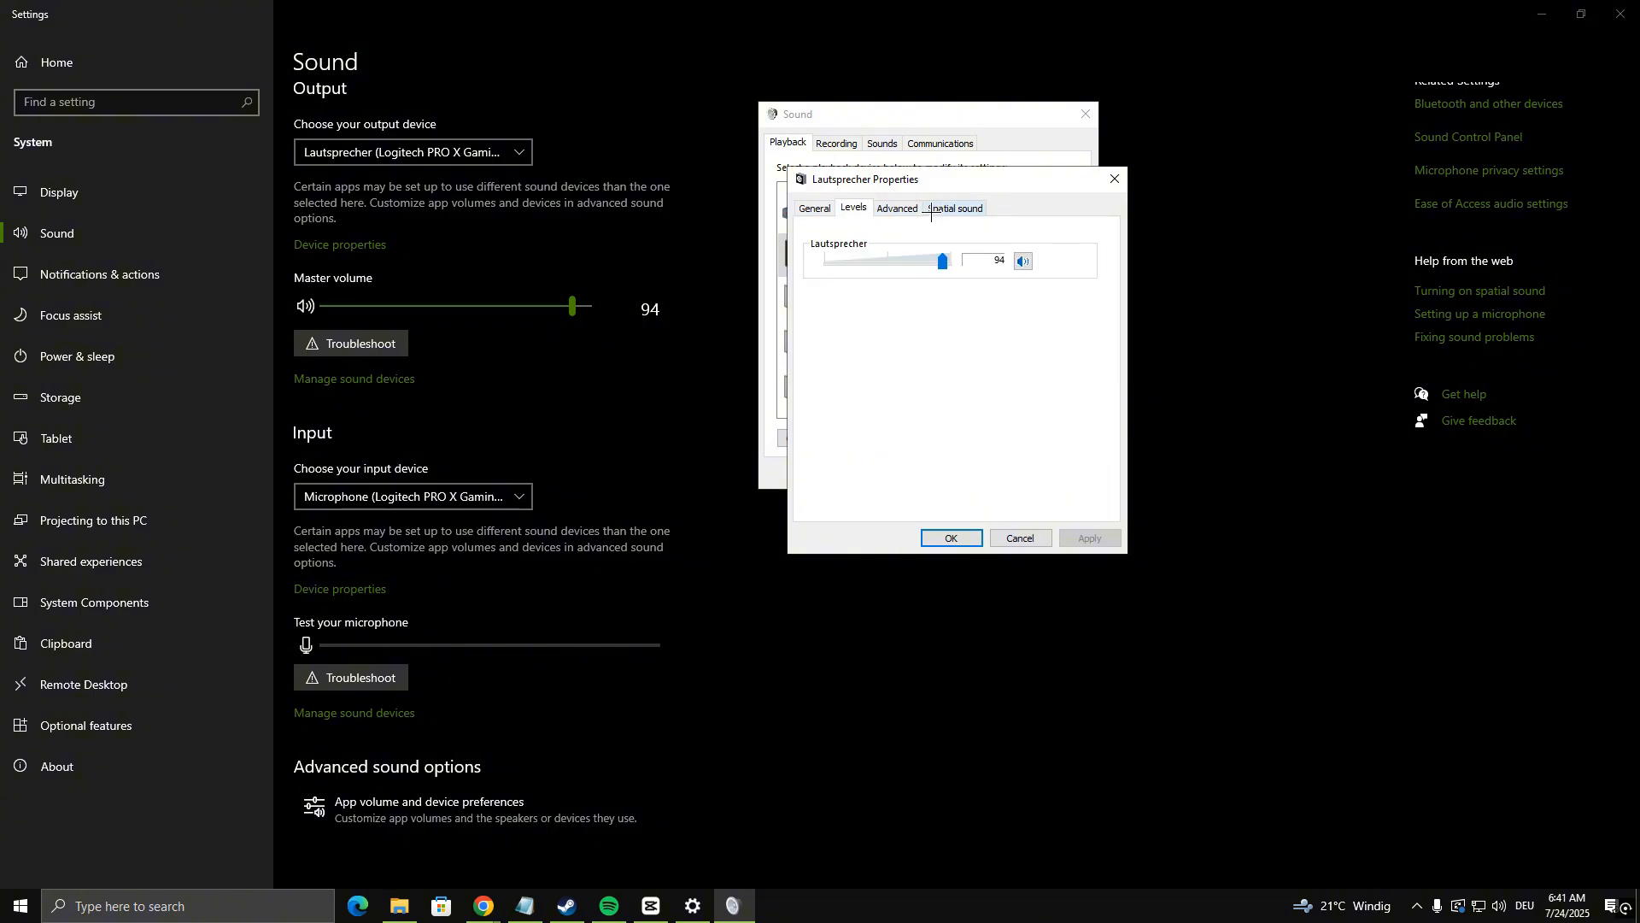
click(814, 207)
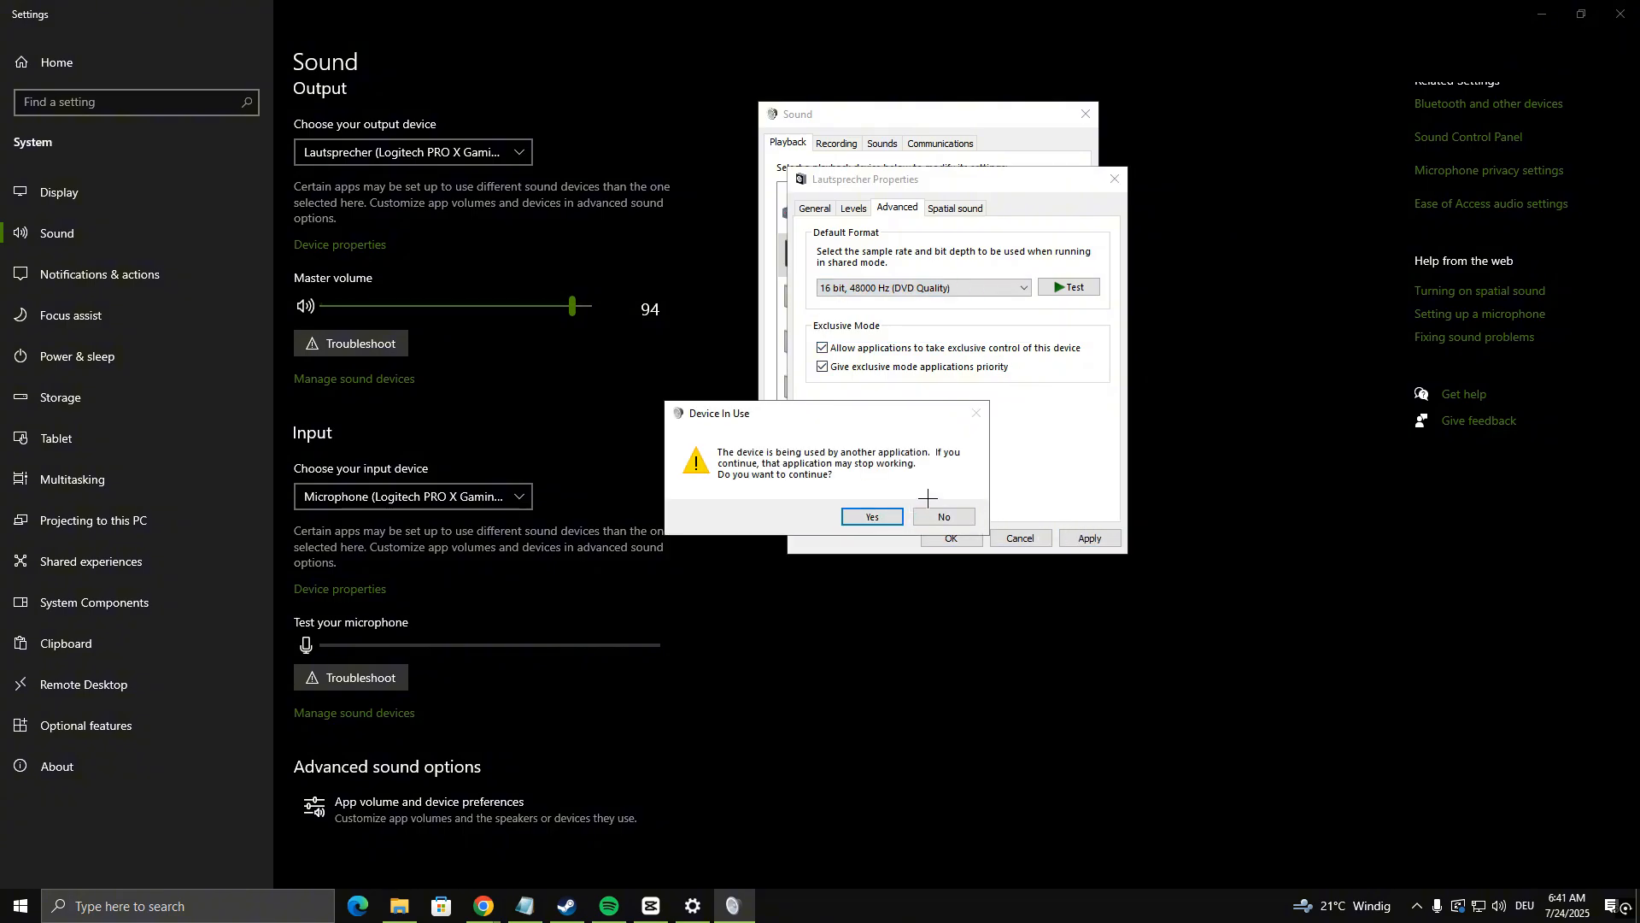
click(871, 517)
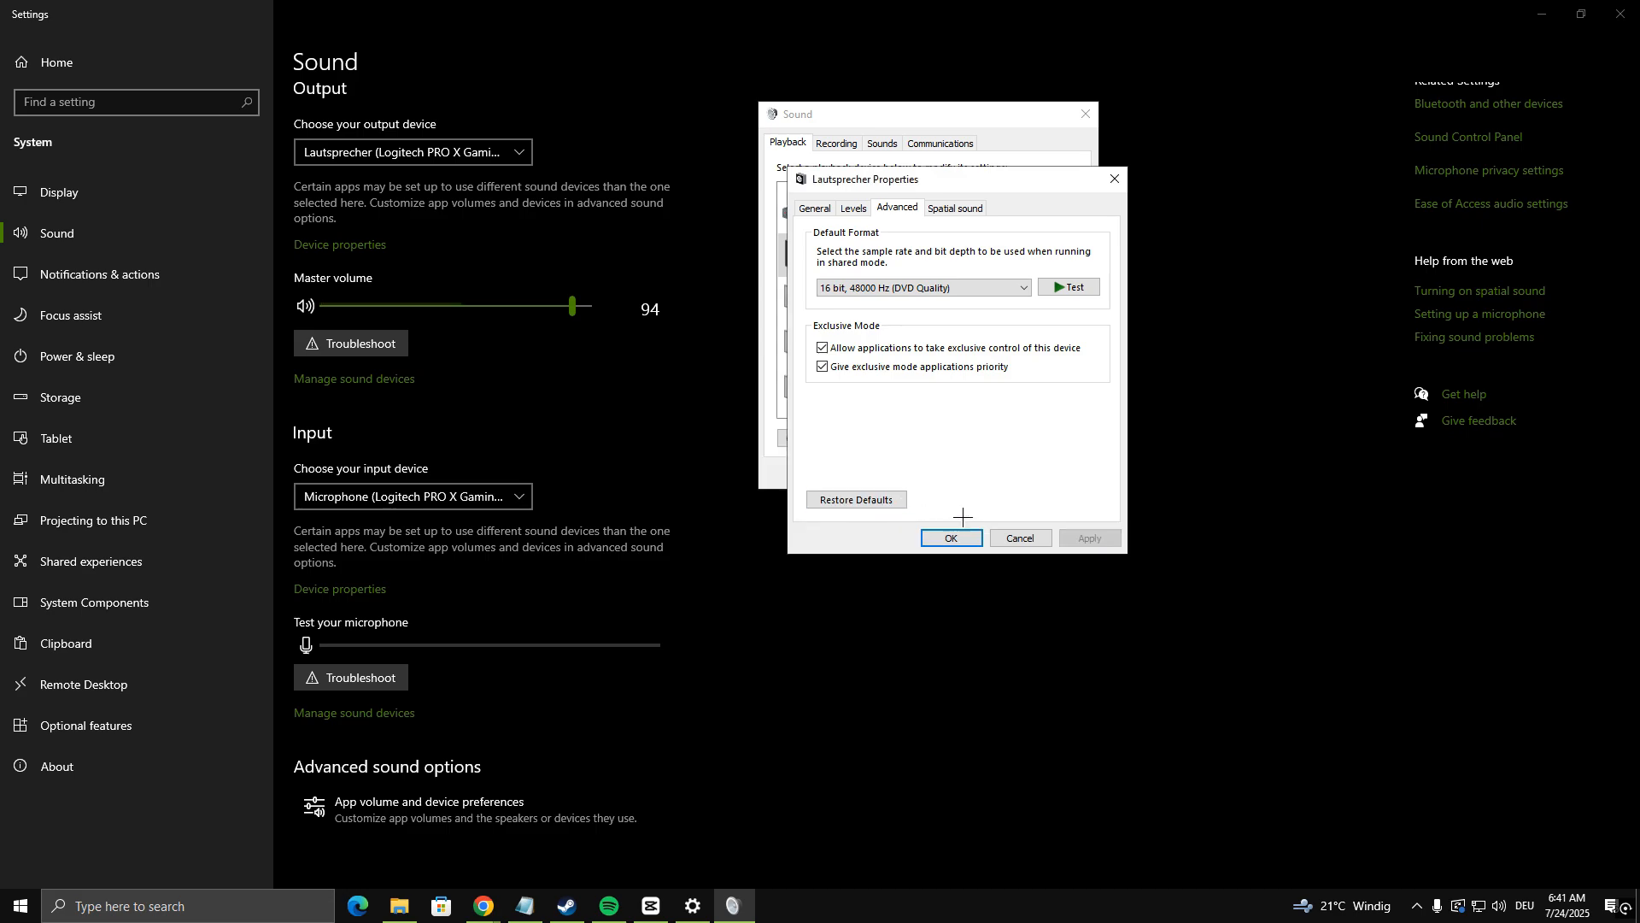
click(951, 537)
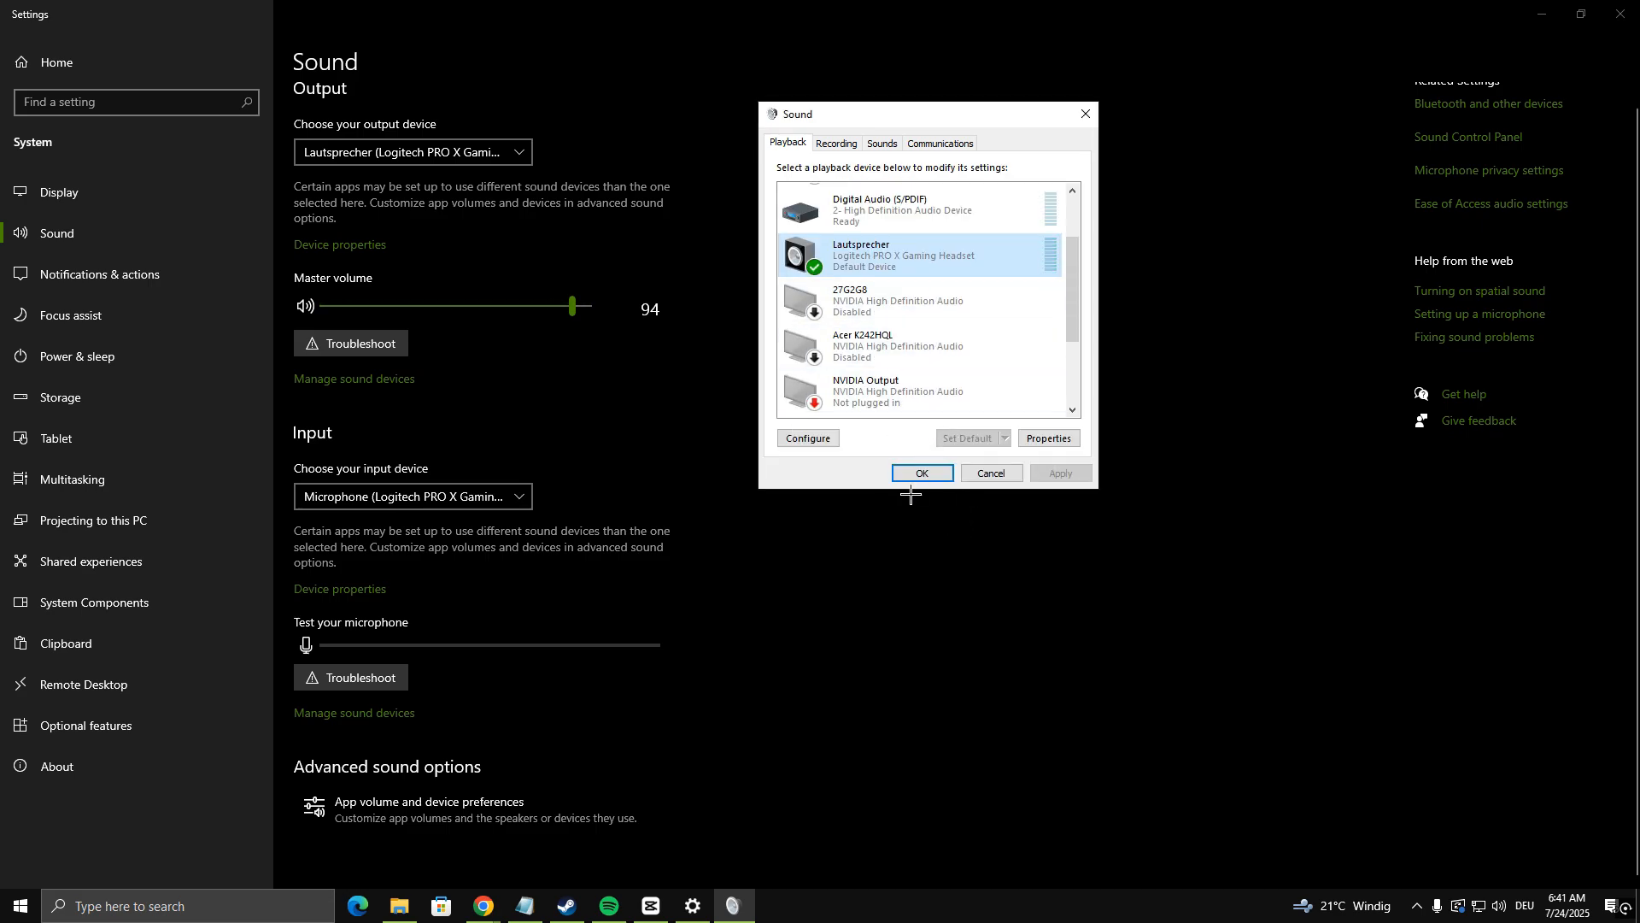
click(919, 472)
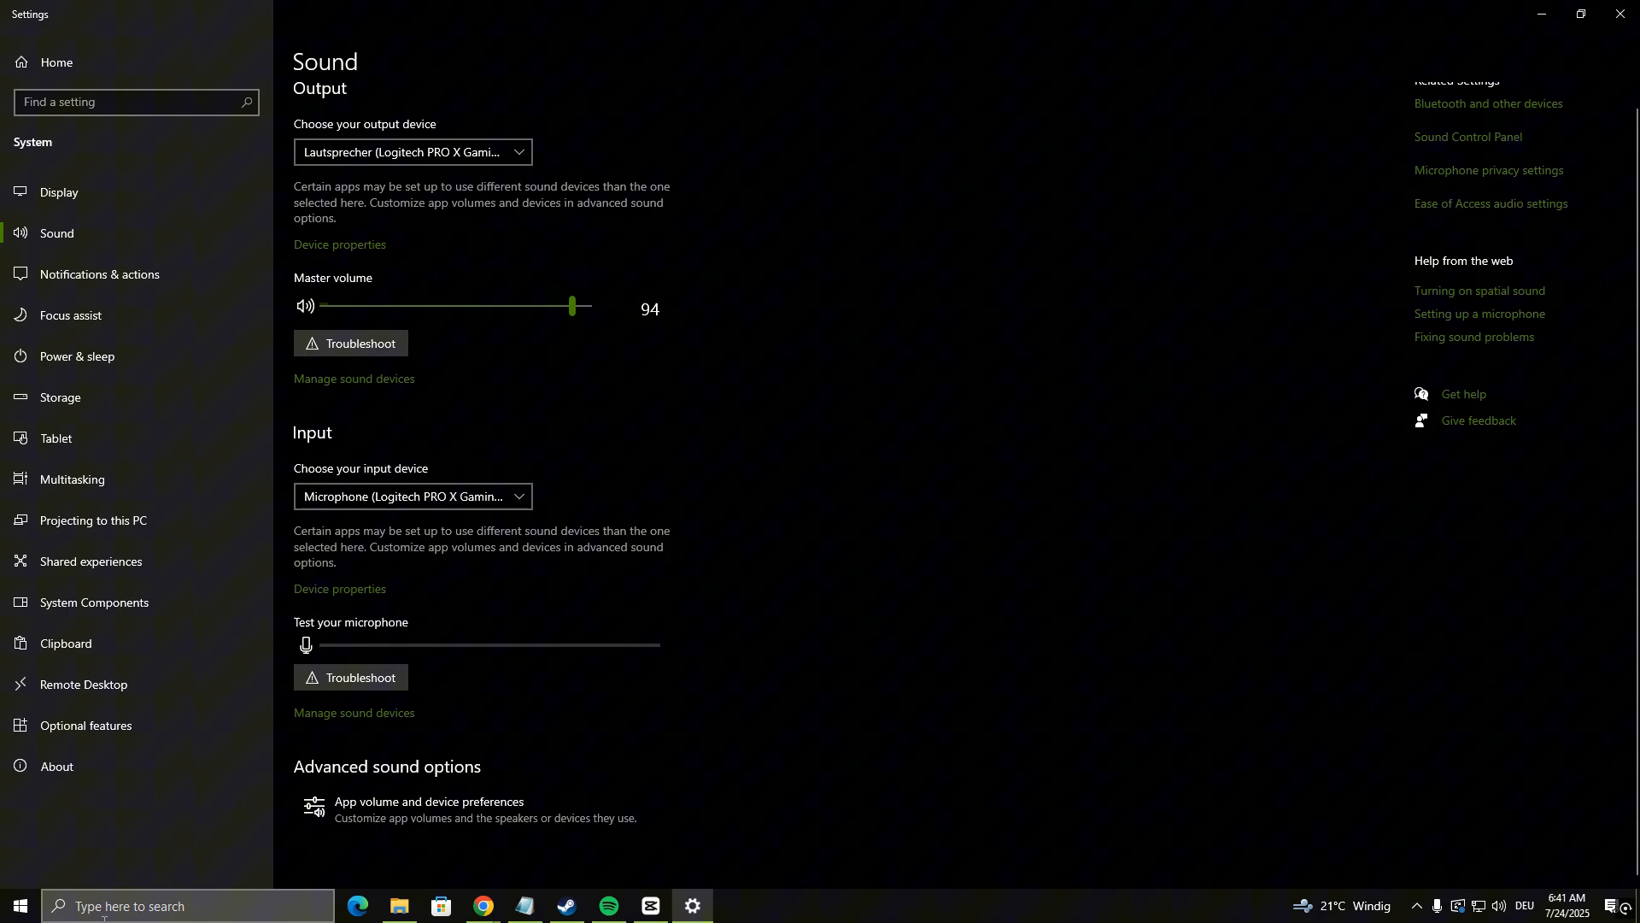
- Open Device Manager, collapse Other devices, and expand Sound, video and game controllers
click(14, 905)
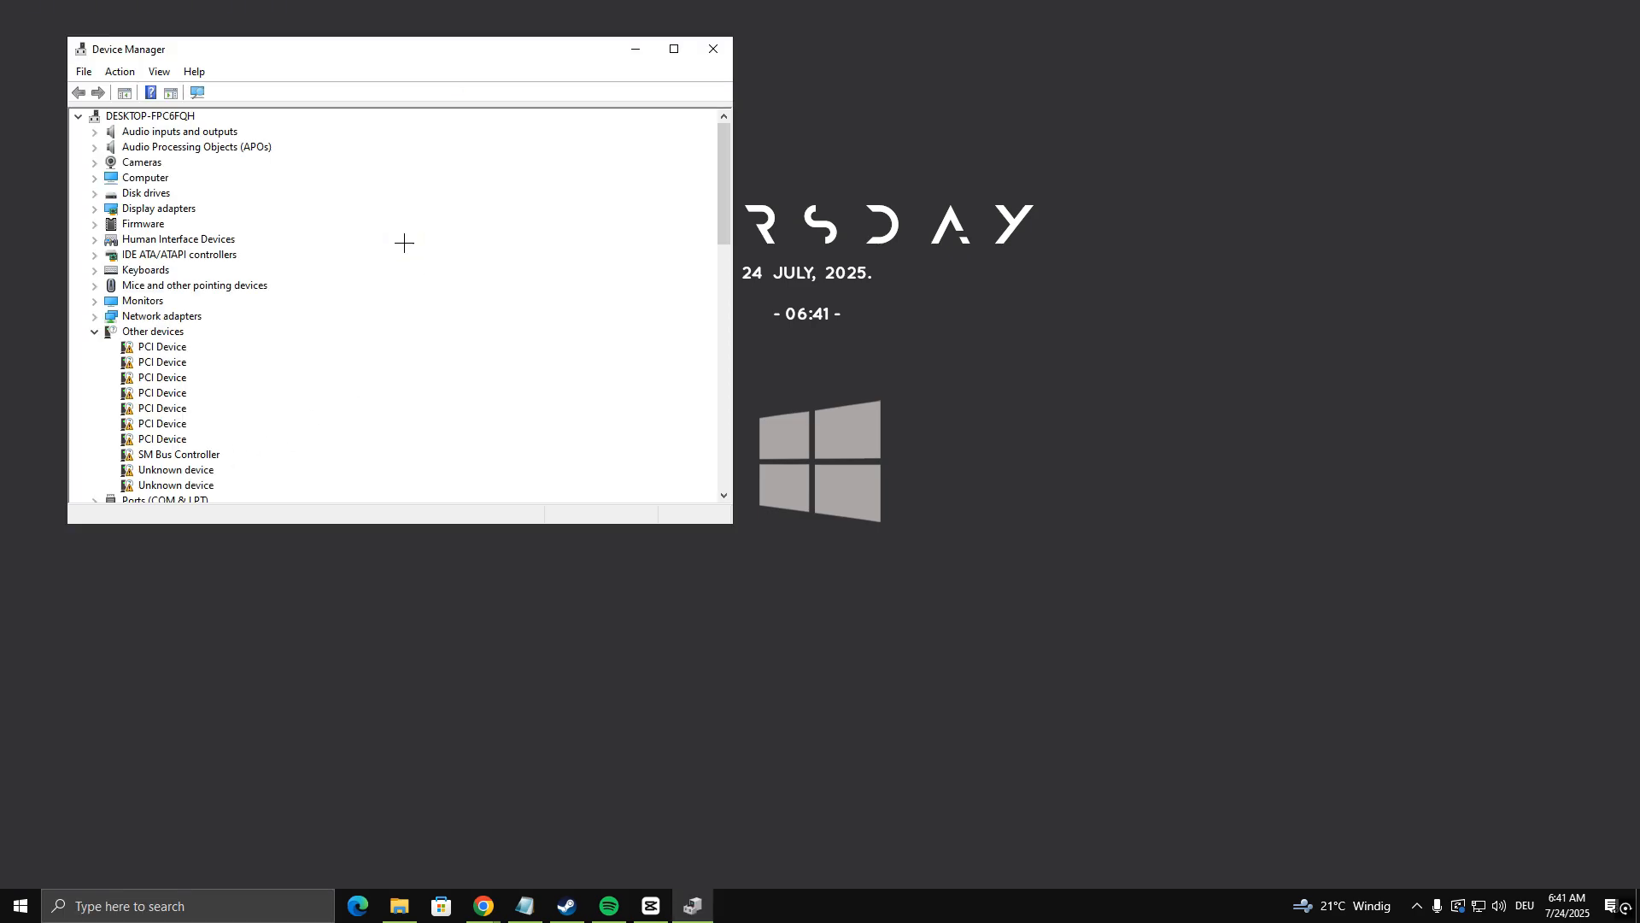
click(93, 332)
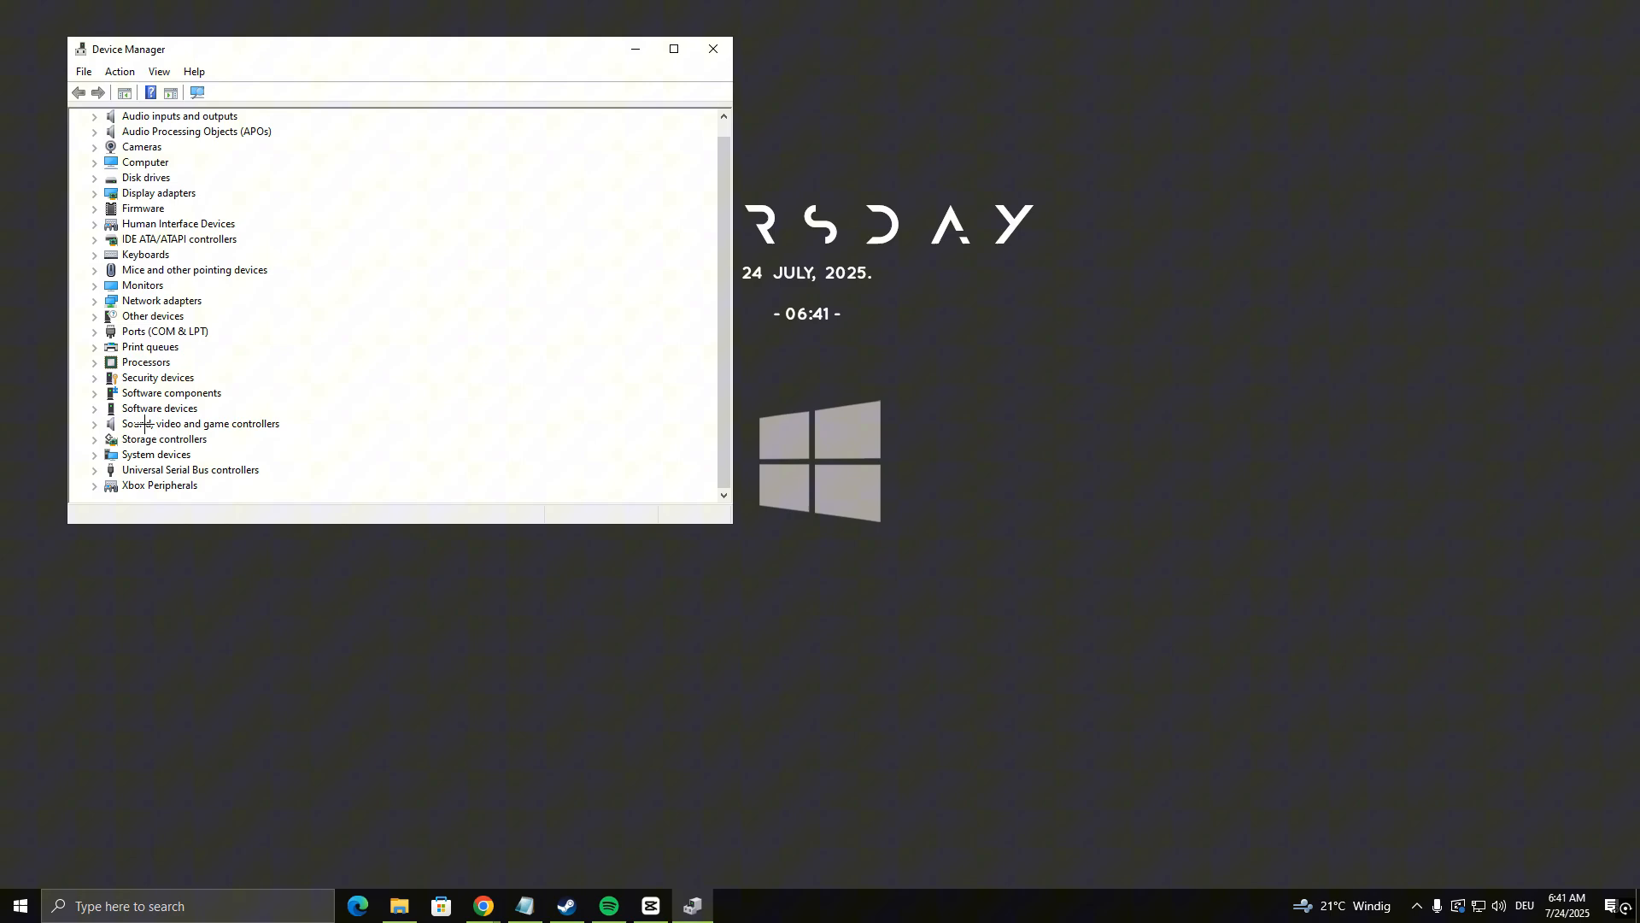
click(95, 315)
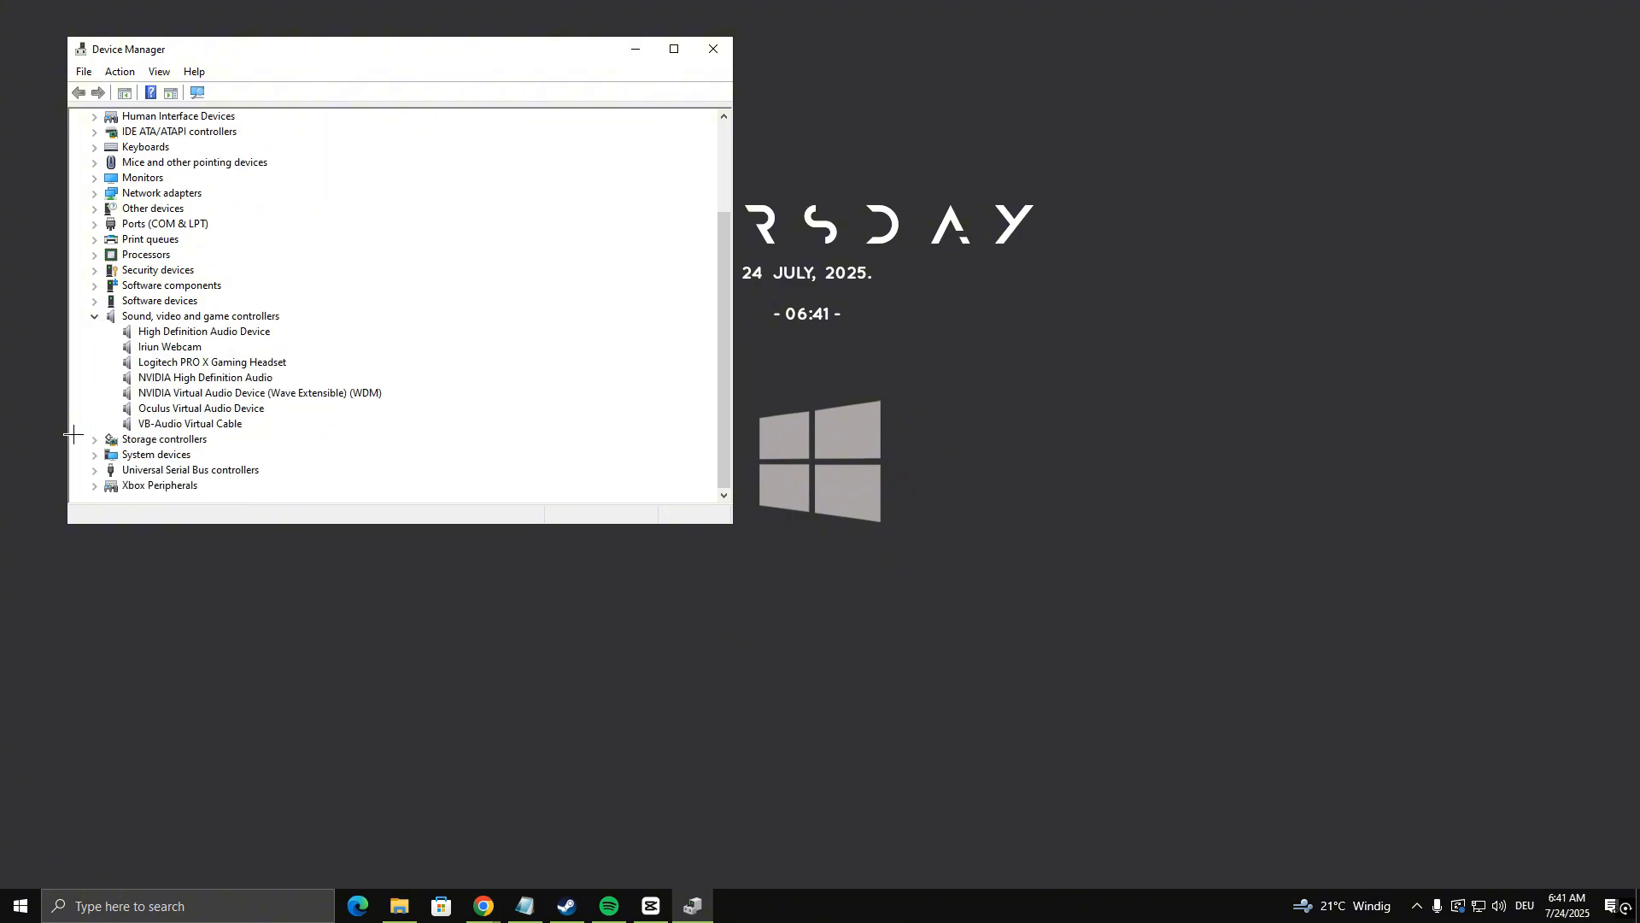
mouse_move(213, 361)
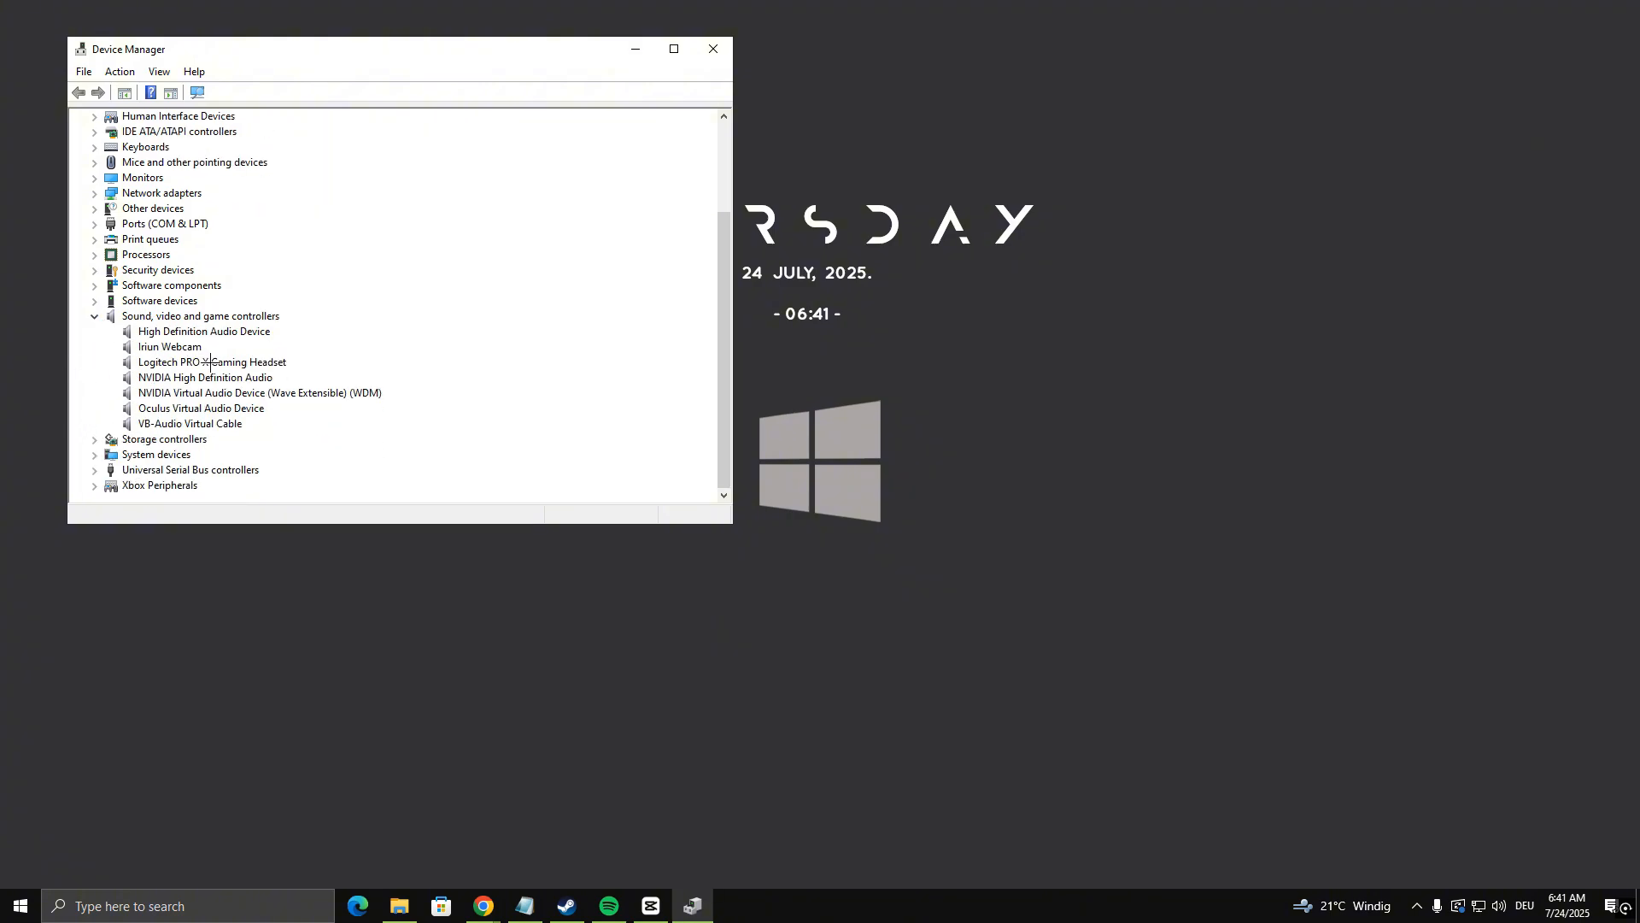
- Install the Logitech PRO X Gaming Headset driver from the compatible drivers already on the computer
right_click(210, 360)
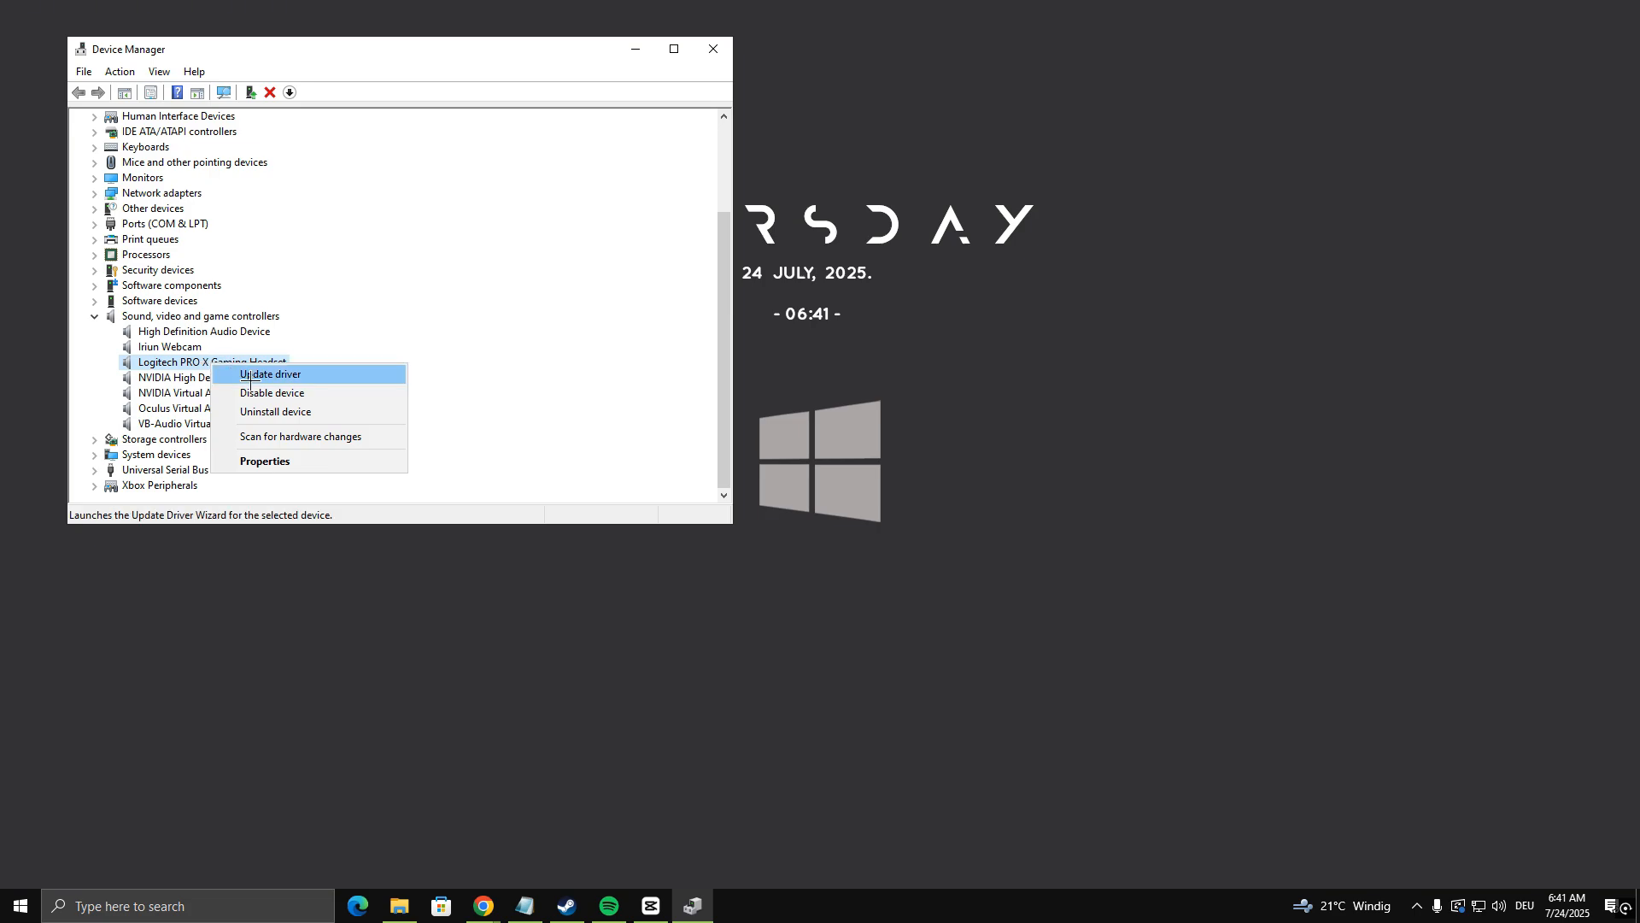
click(270, 373)
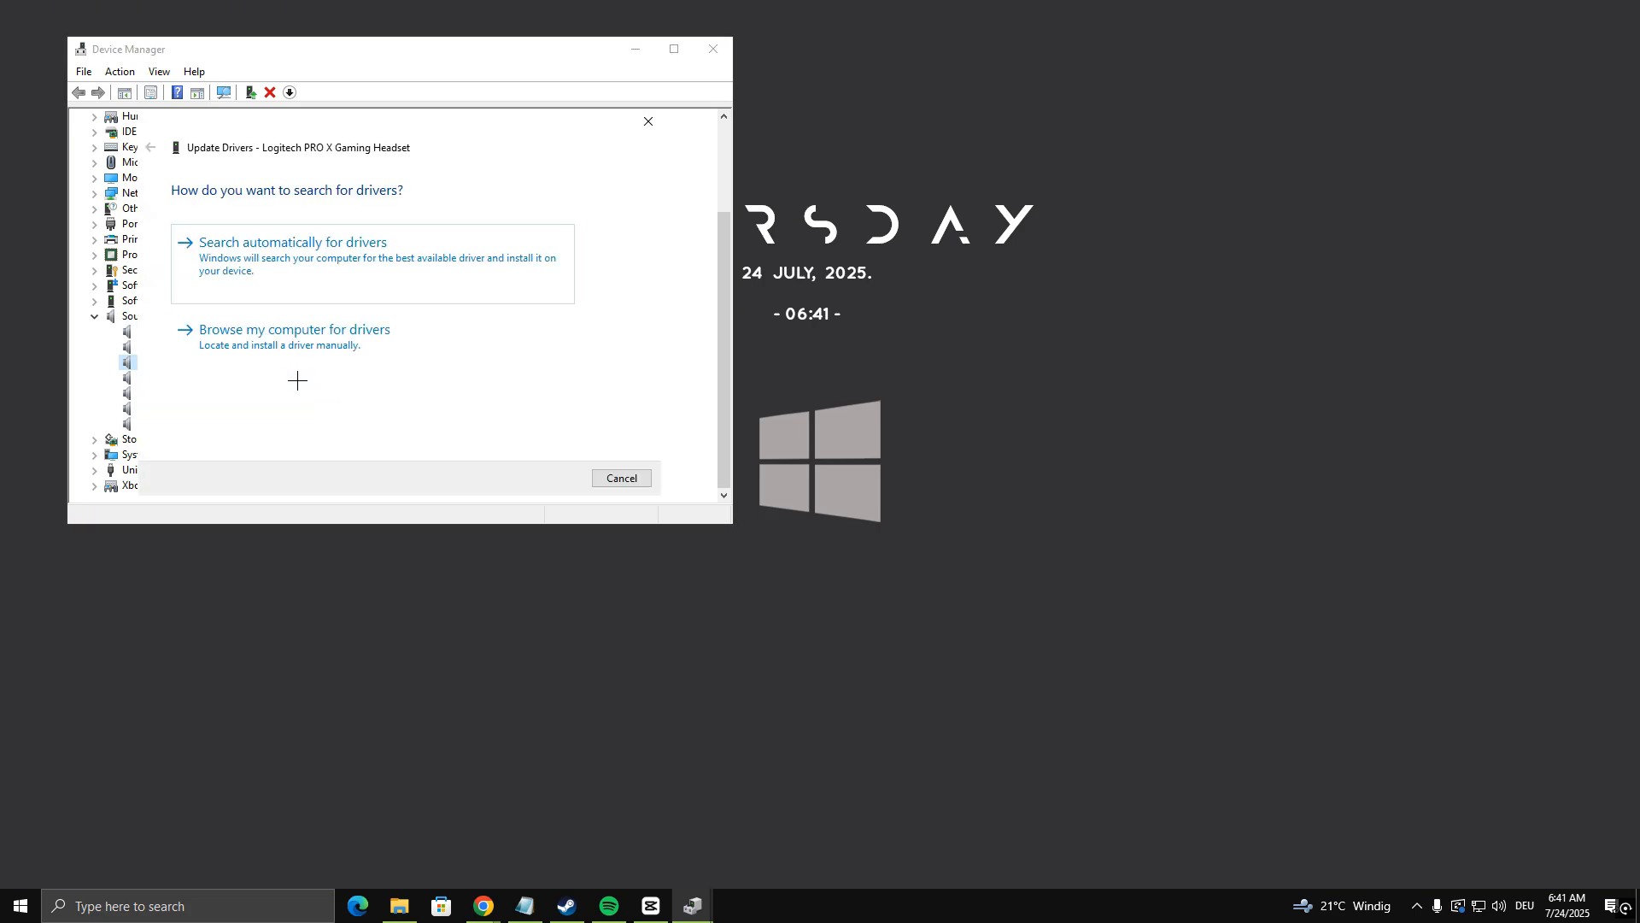
click(294, 328)
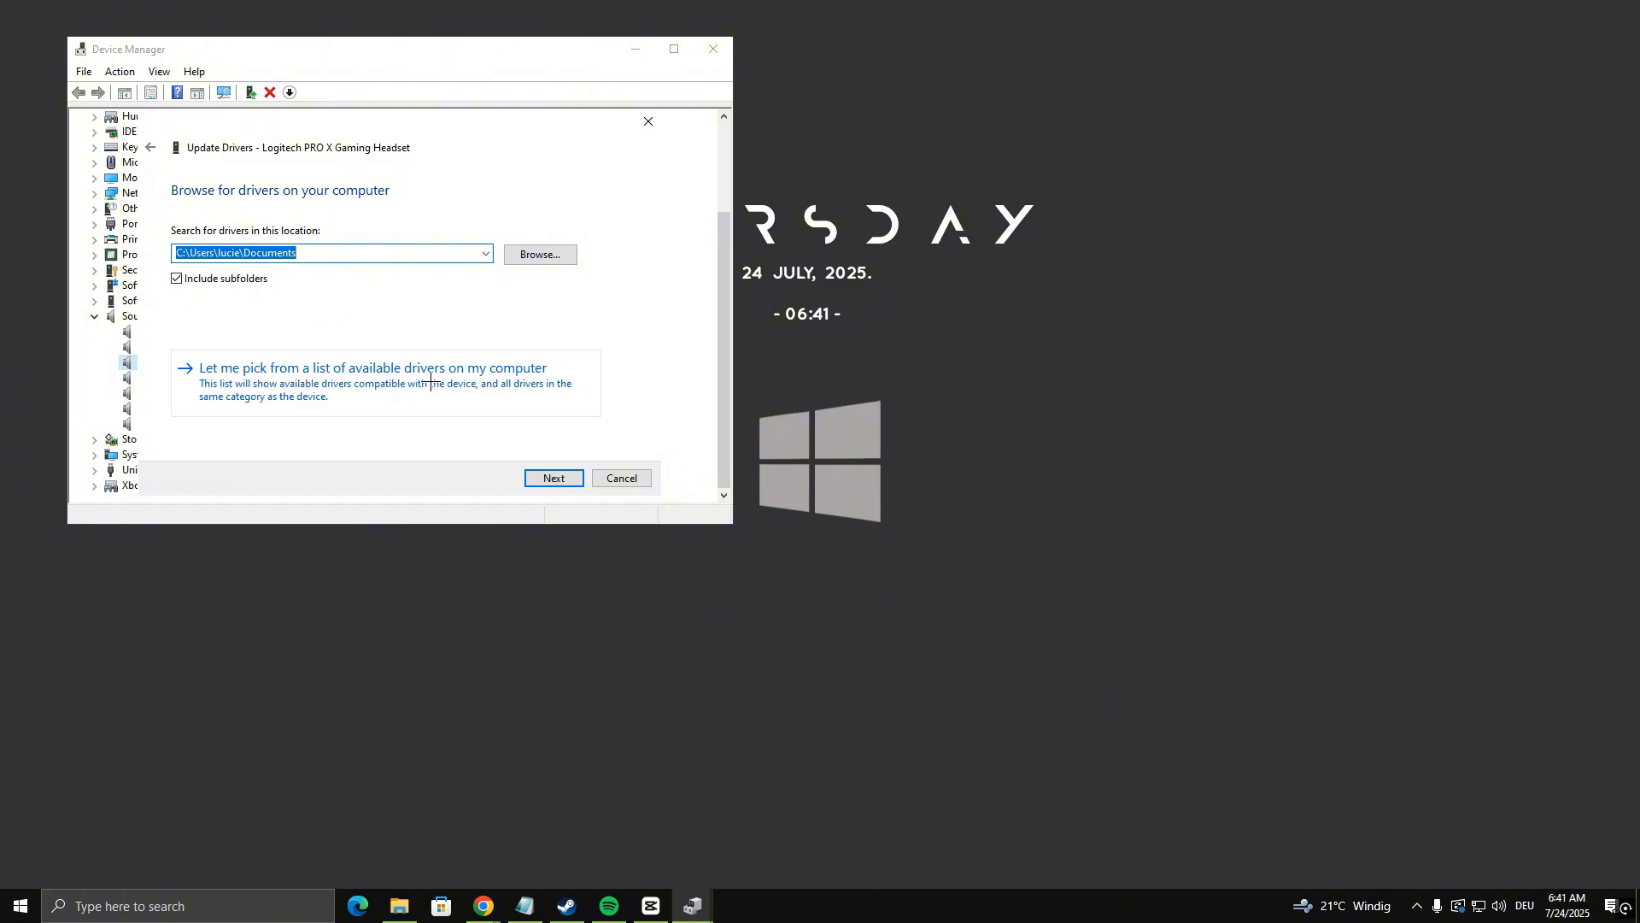
click(373, 367)
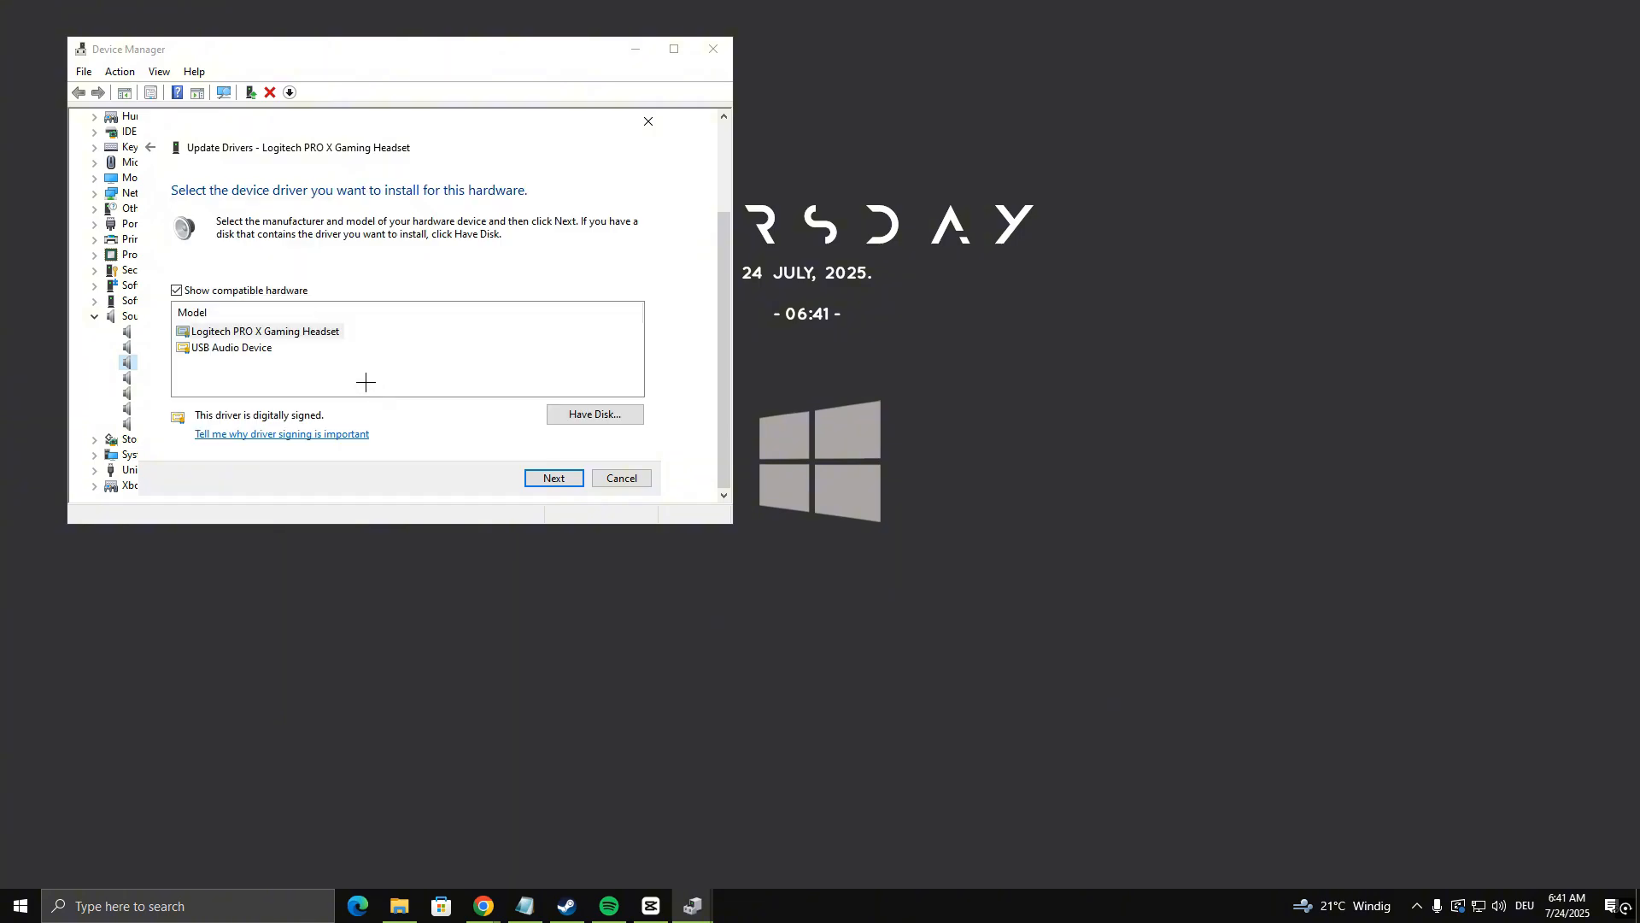
click(266, 331)
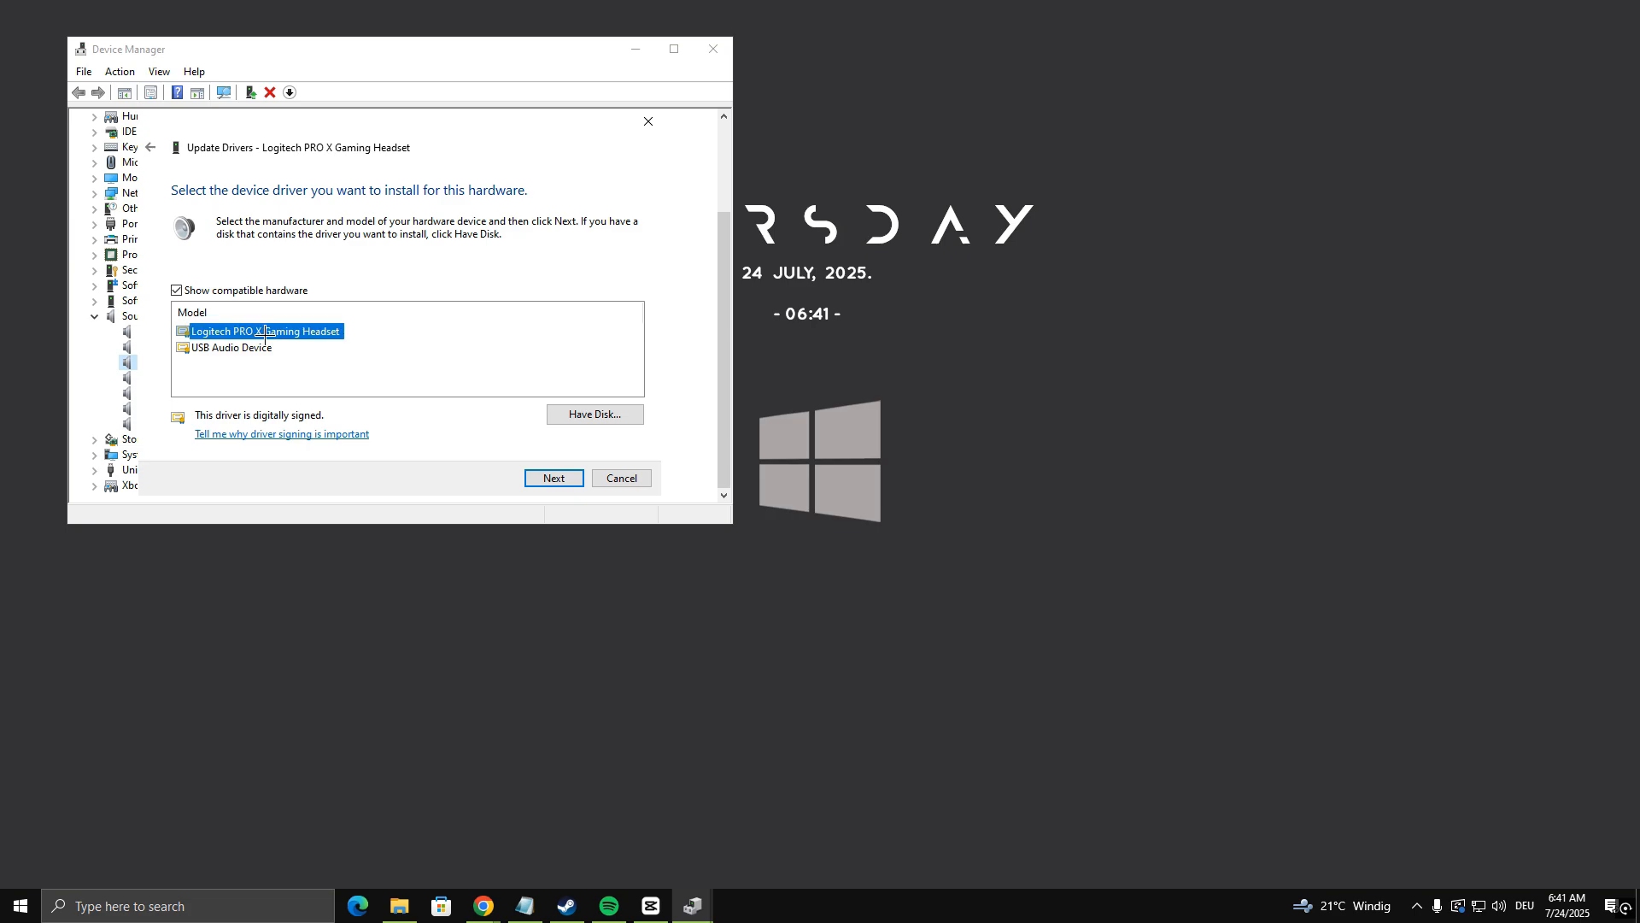
click(553, 477)
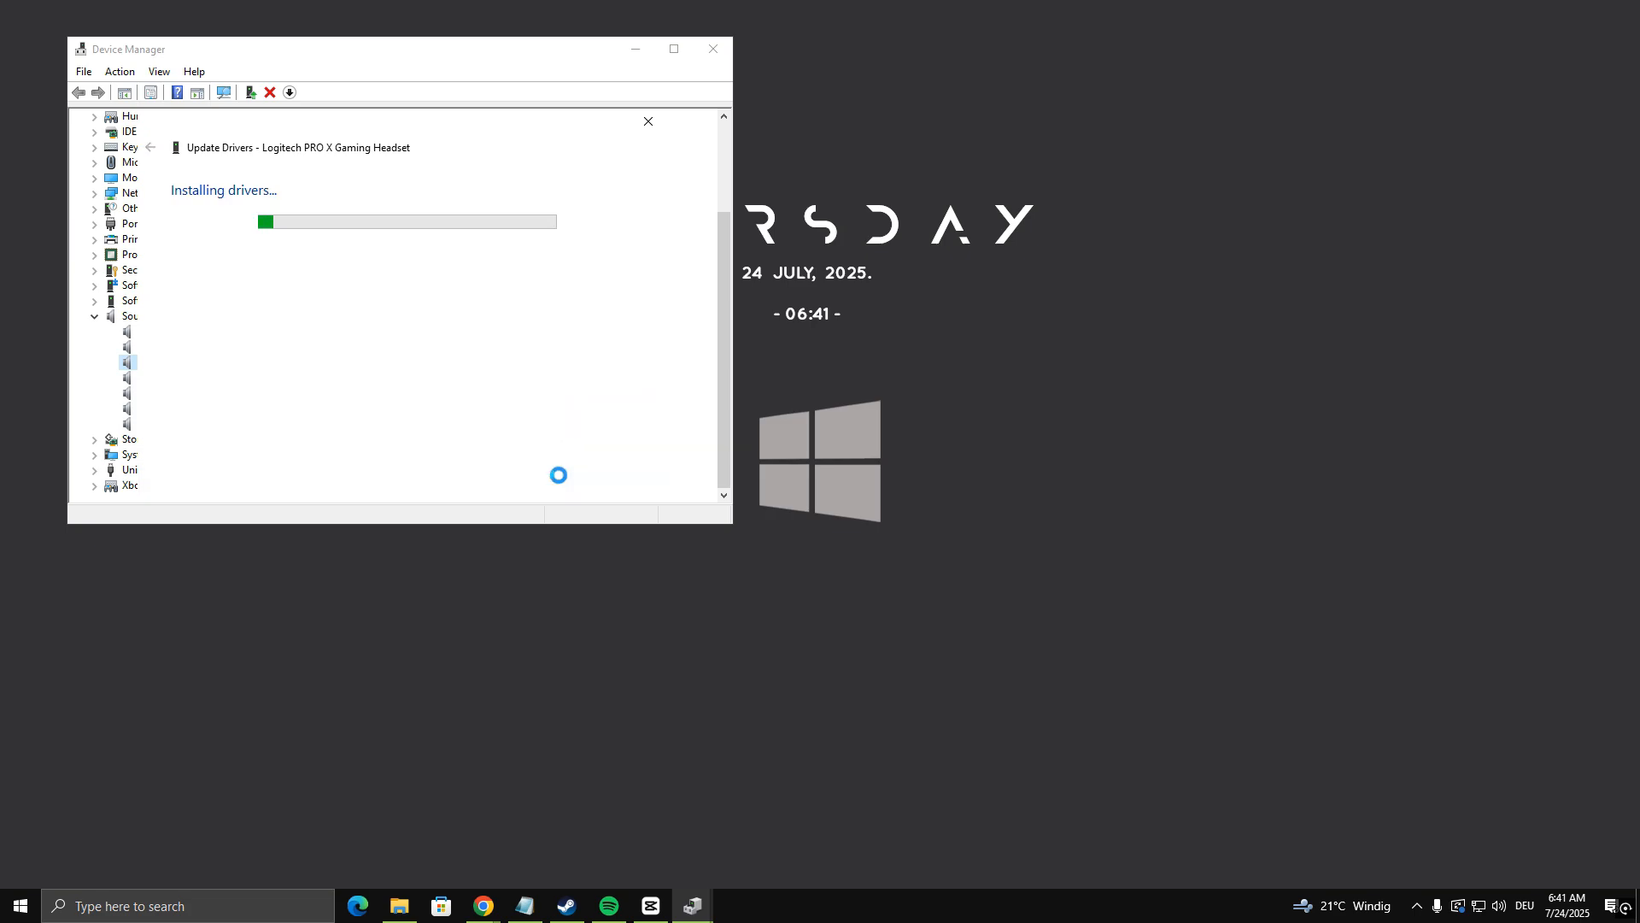